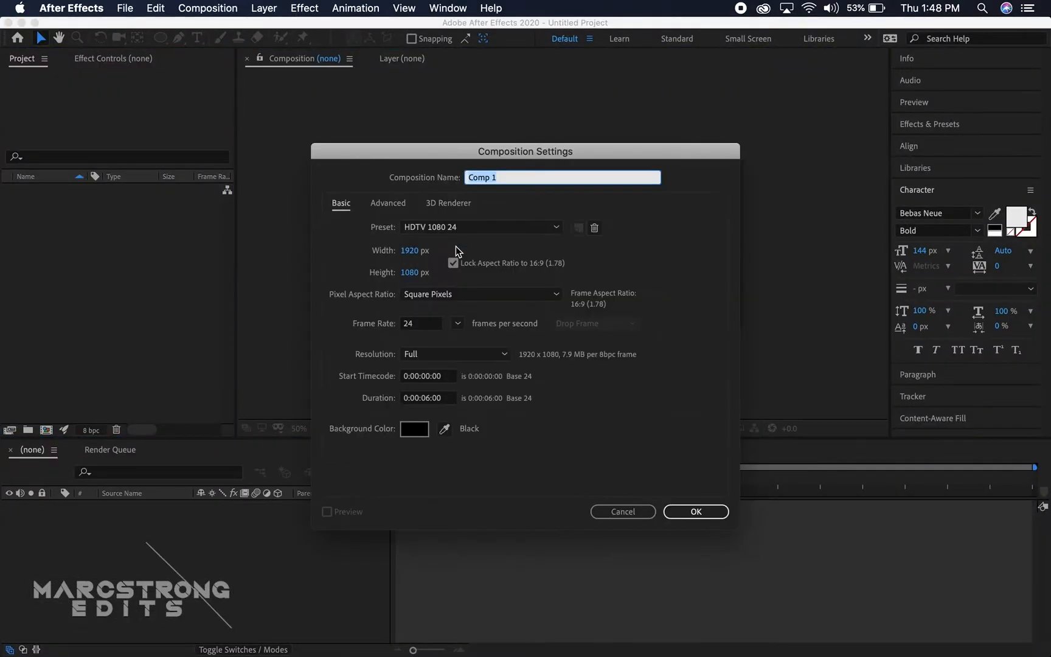
Step: Name the HDTV 1080 24 fps, six-second composition 'Subscribe' and confirm
type("S")
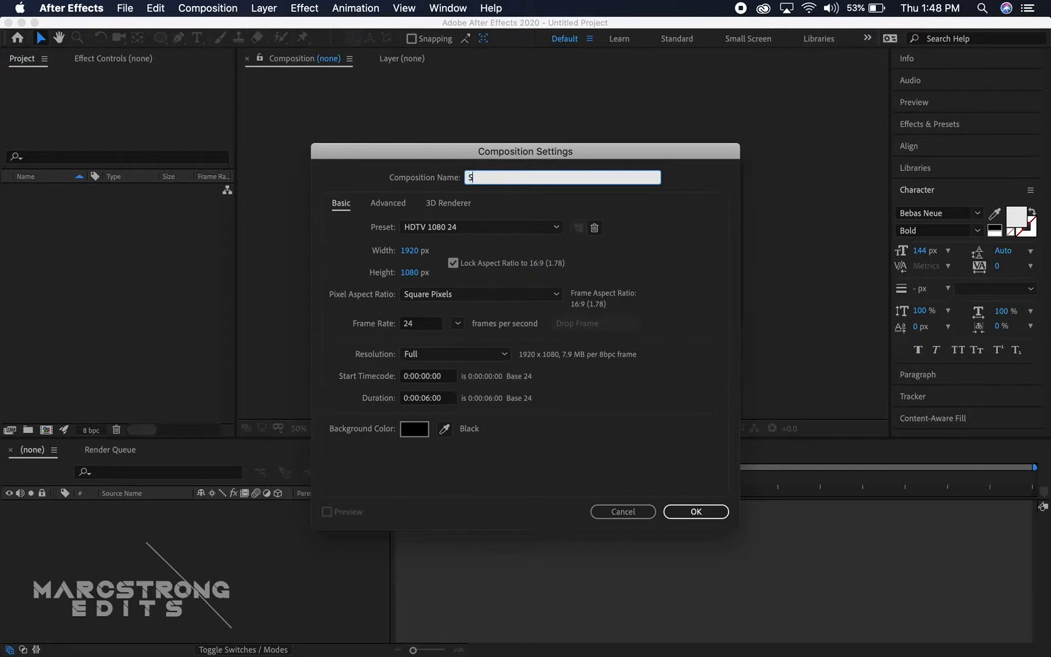
type("ubscribe")
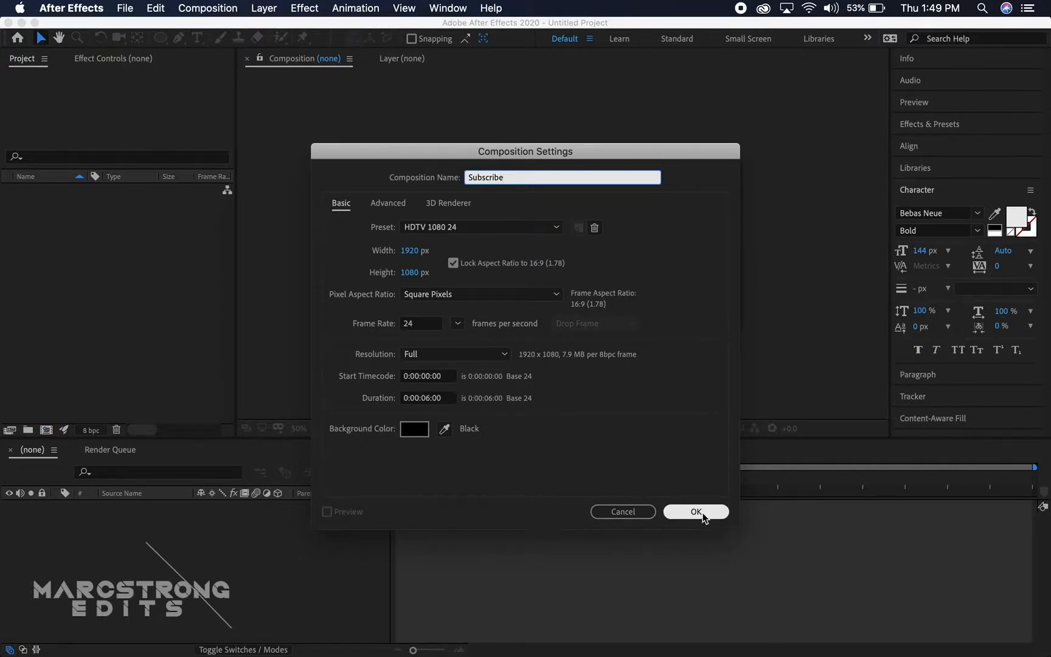
left_click(696, 512)
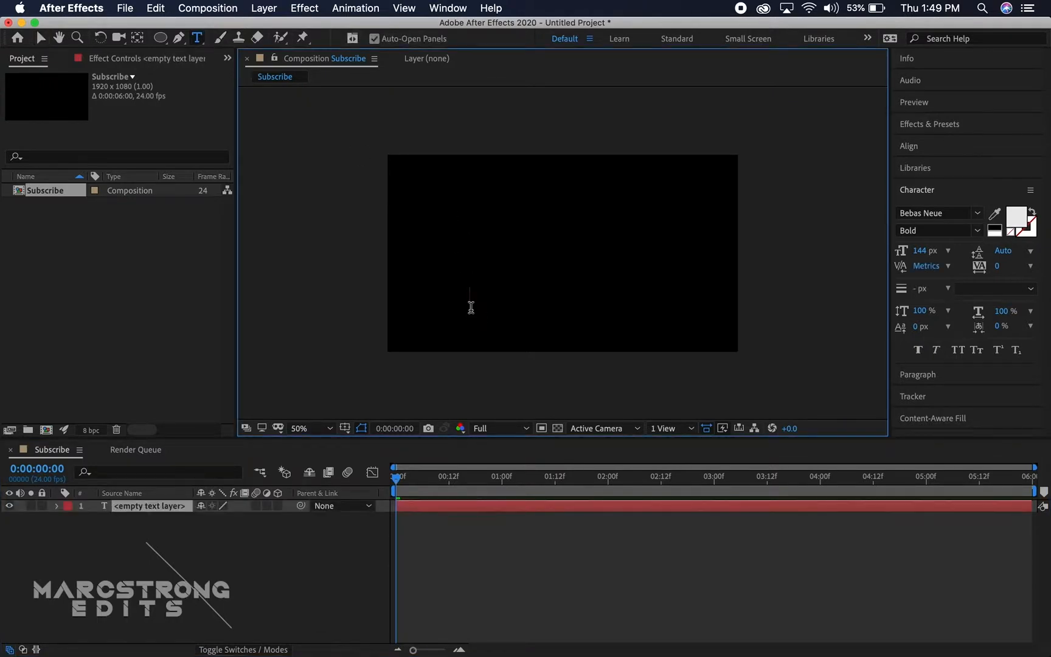
Step: Type 'SUBSCRIBE' as a text layer and commit it
type("SUBSC")
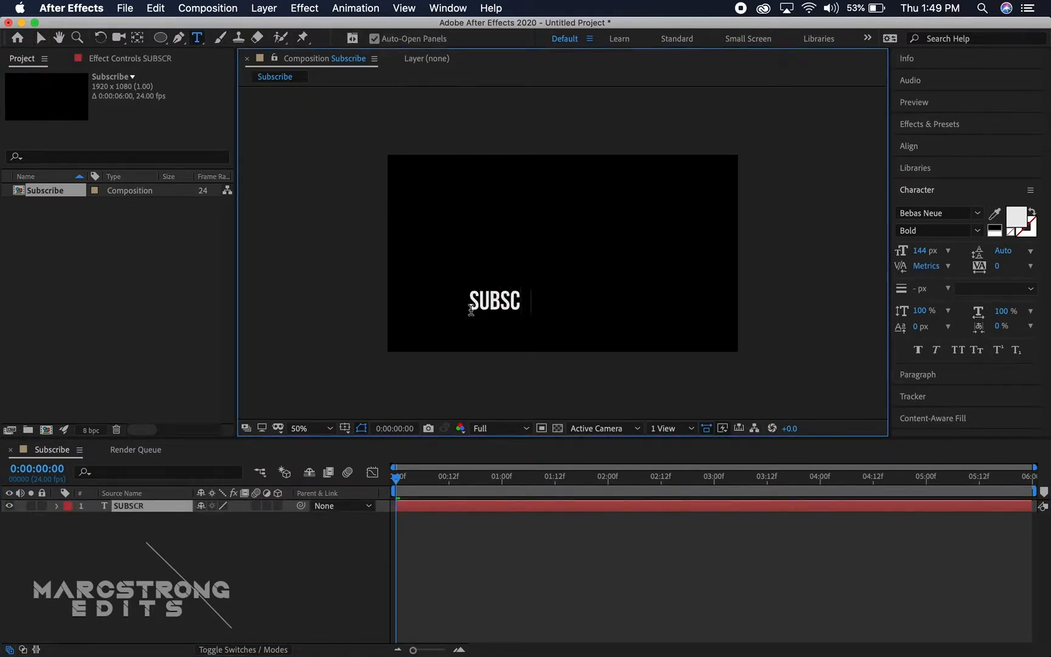
type("RIBE")
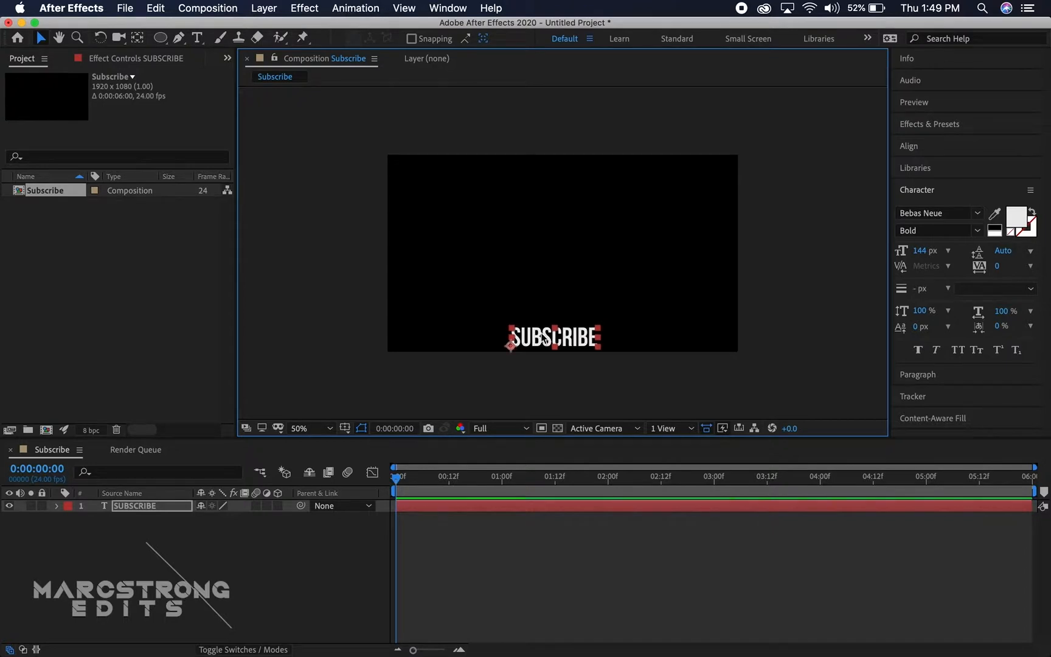
left_click(262, 544)
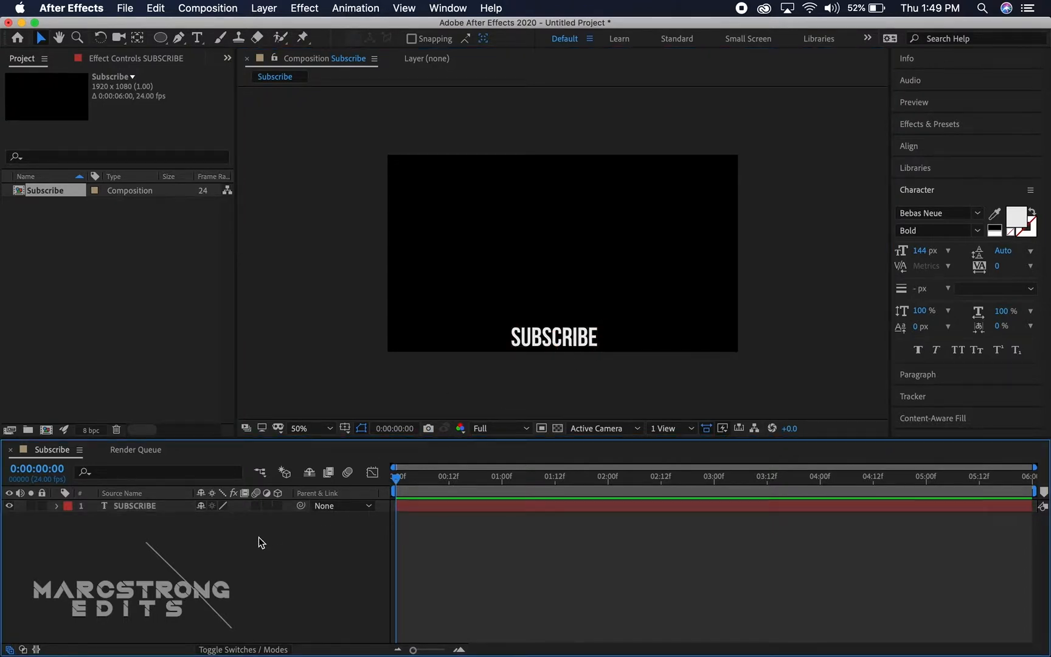
mouse_move(184, 526)
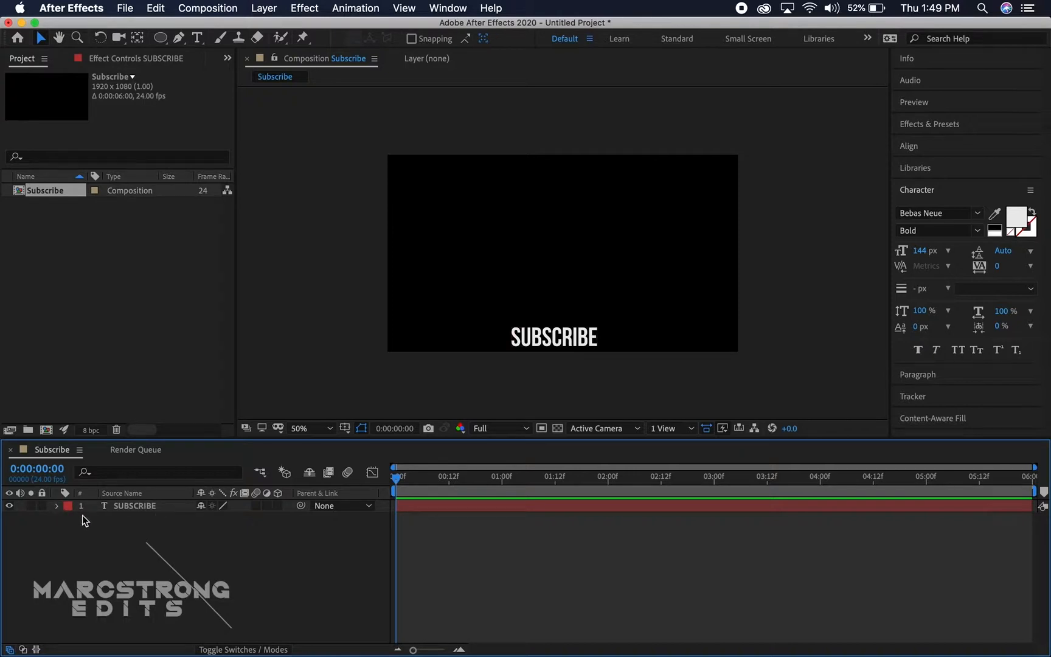
Step: Add a Position animator keyframing SUBSCRIBE sliding in from off-screen left and exiting right
left_click(58, 506)
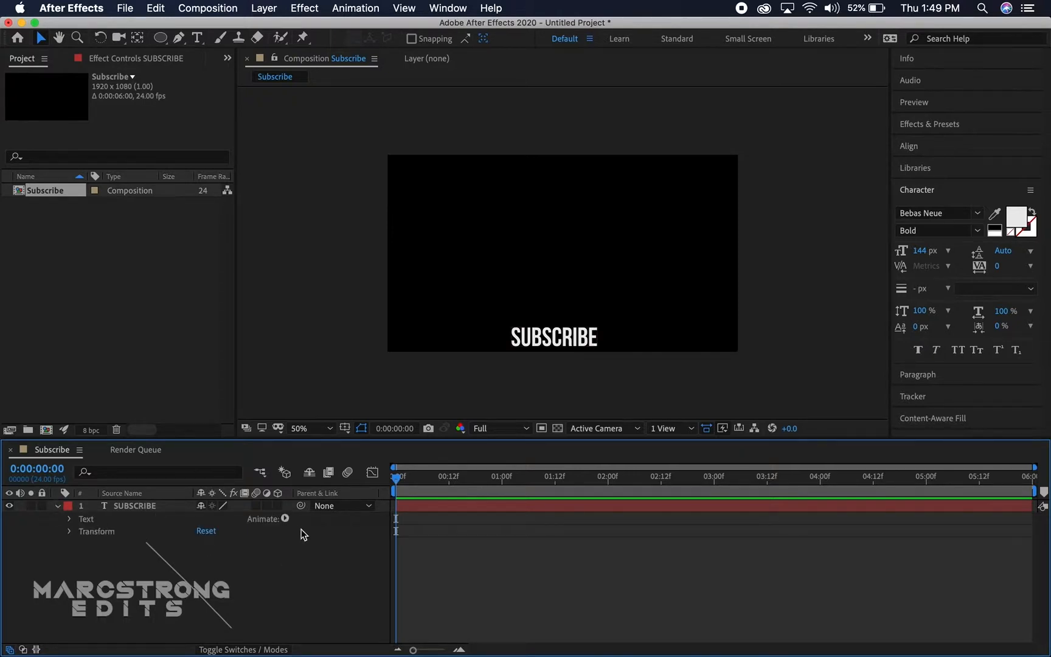
left_click(284, 518)
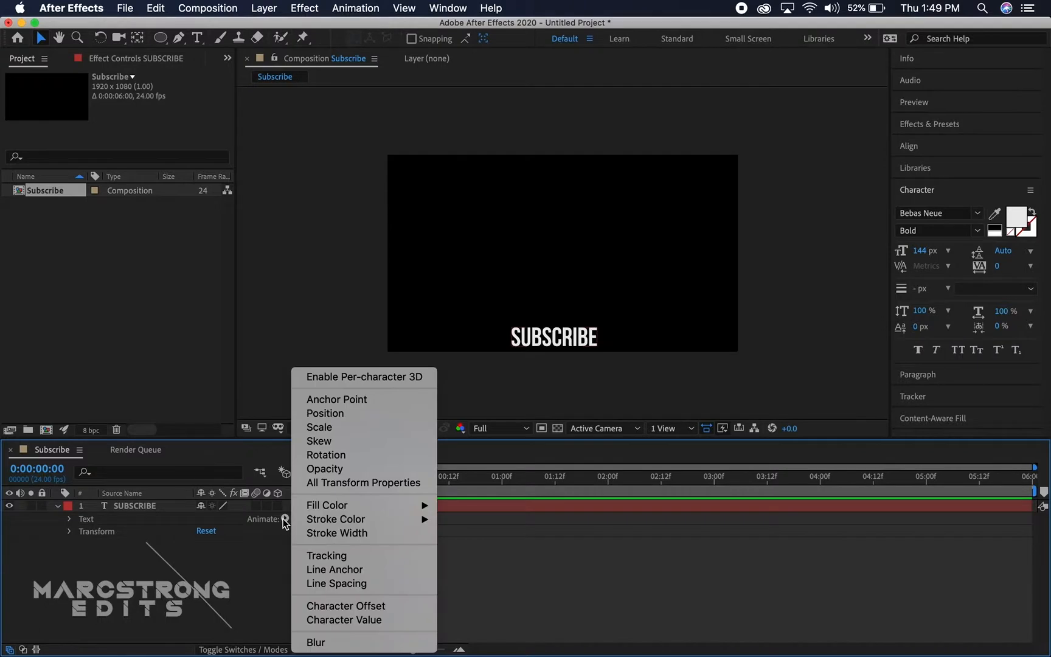
mouse_move(335, 441)
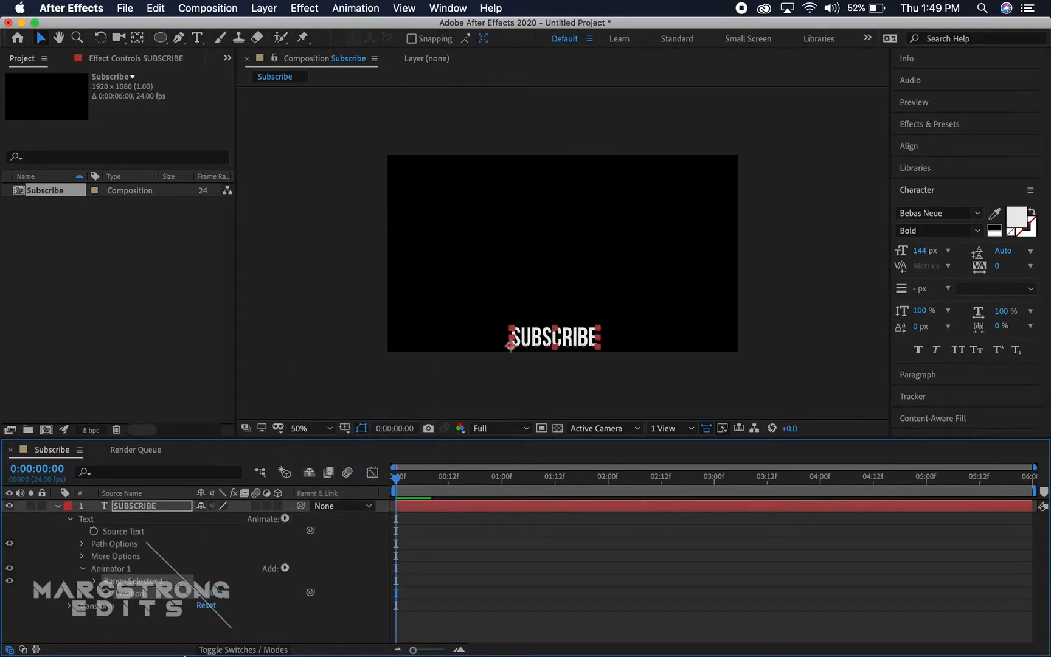
mouse_move(108, 595)
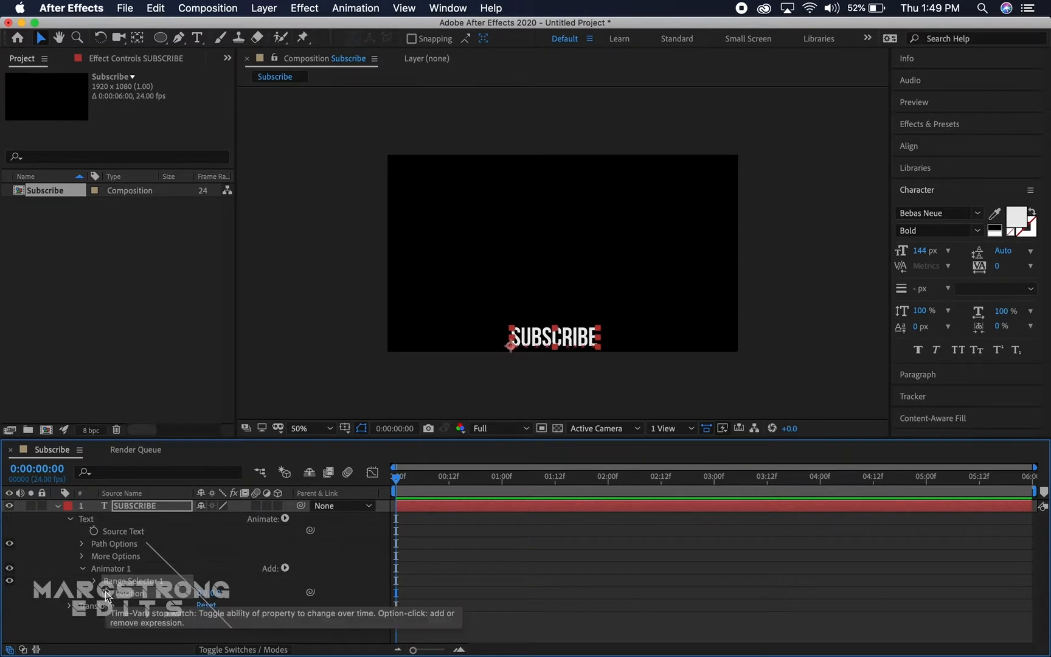
left_click(106, 592)
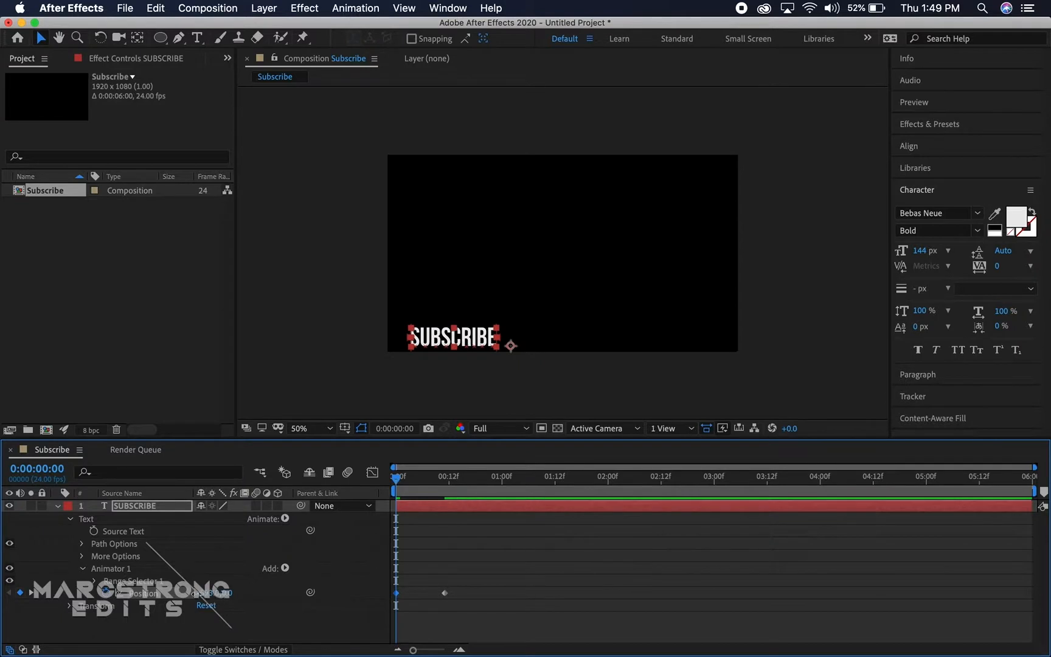
left_click_drag(215, 593, 208, 595)
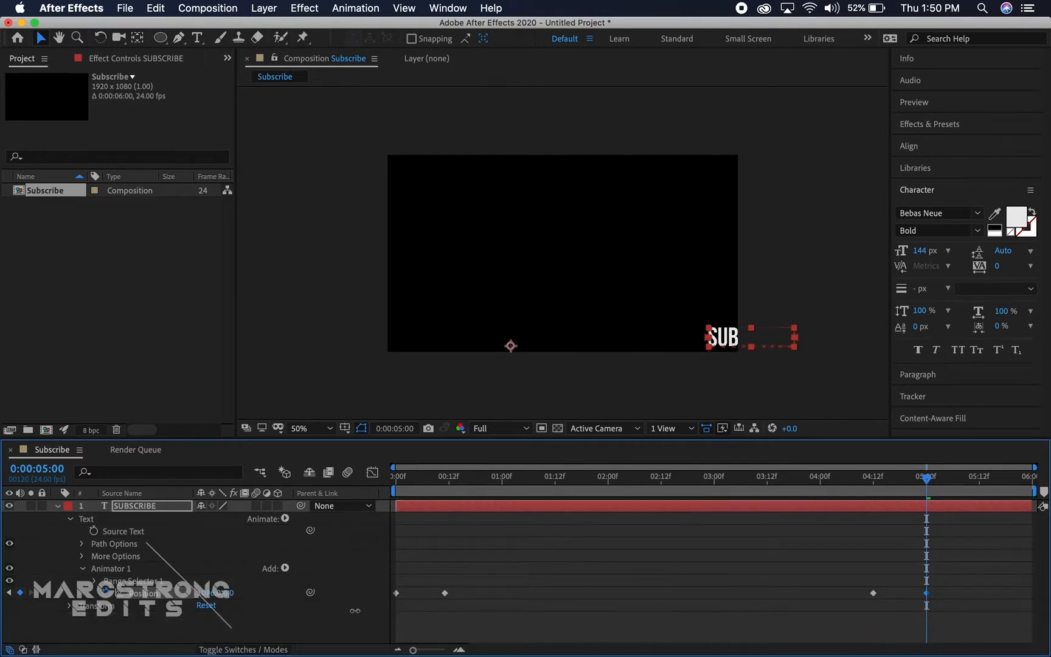
left_click(398, 476)
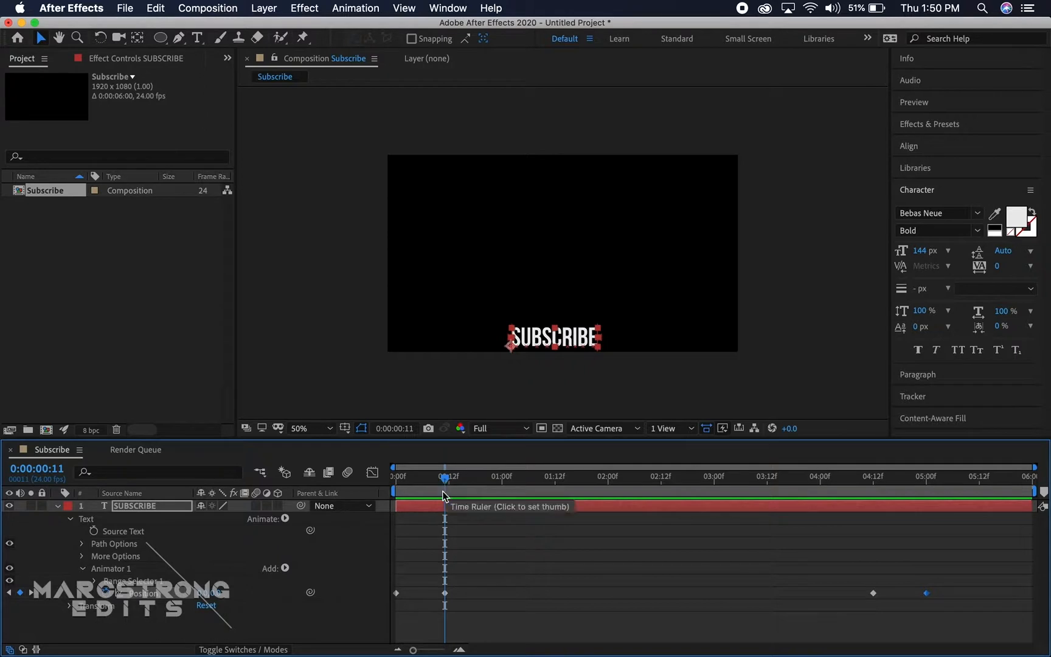
mouse_move(287, 525)
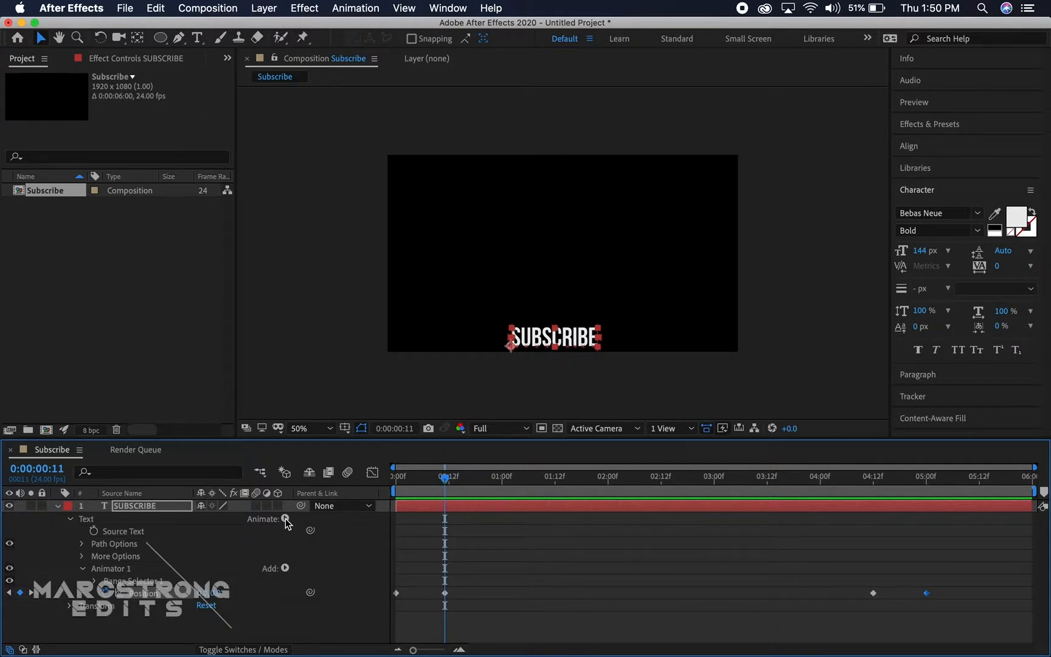
Step: Add a Skew animator and keyframe skew values around the entry and around 4:12–4:20
left_click(285, 519)
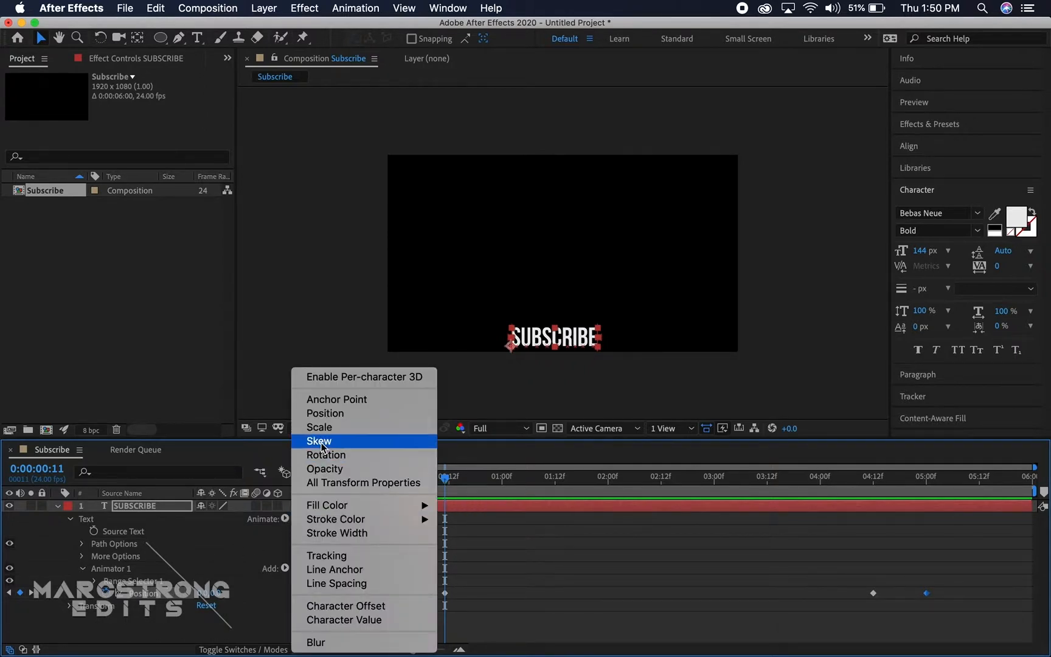
left_click(319, 441)
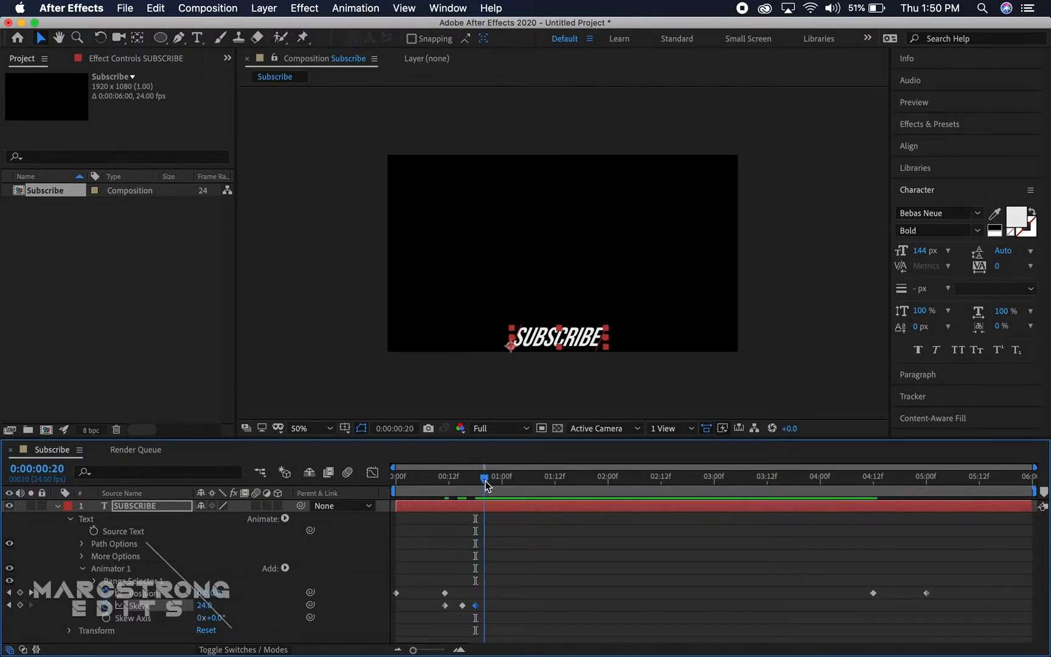
double_click(204, 606)
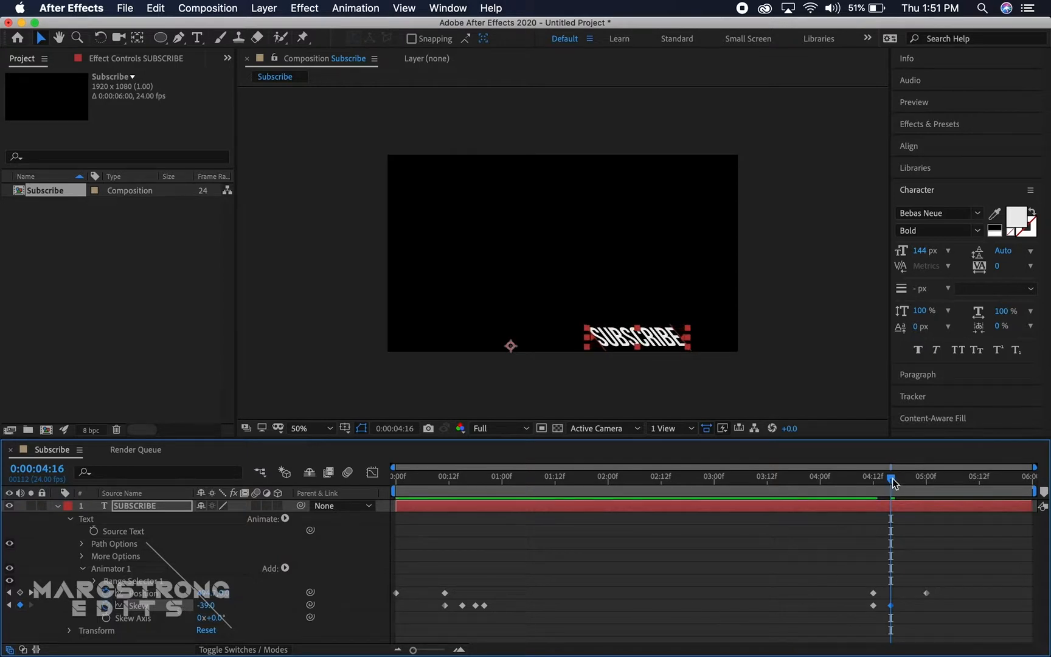
left_click_drag(891, 481, 913, 481)
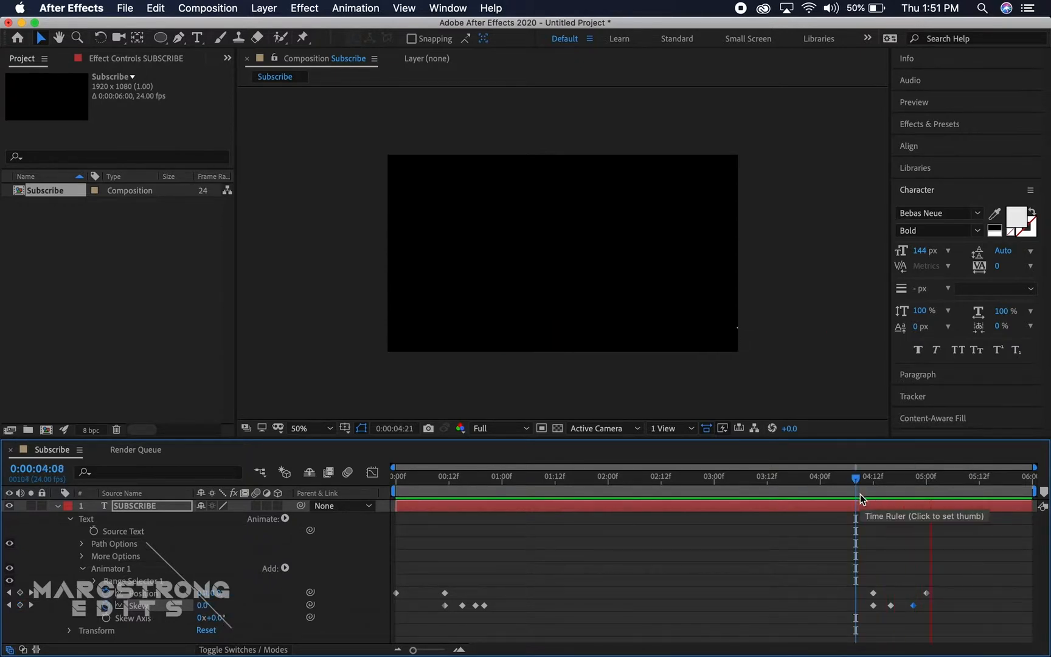
left_click(577, 476)
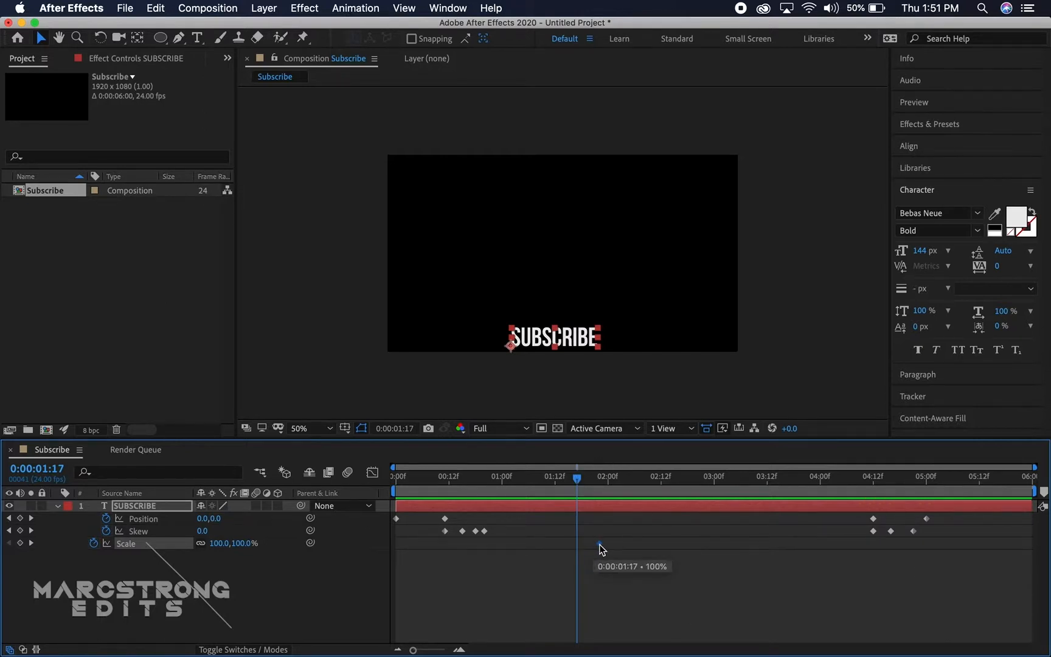
mouse_move(610, 550)
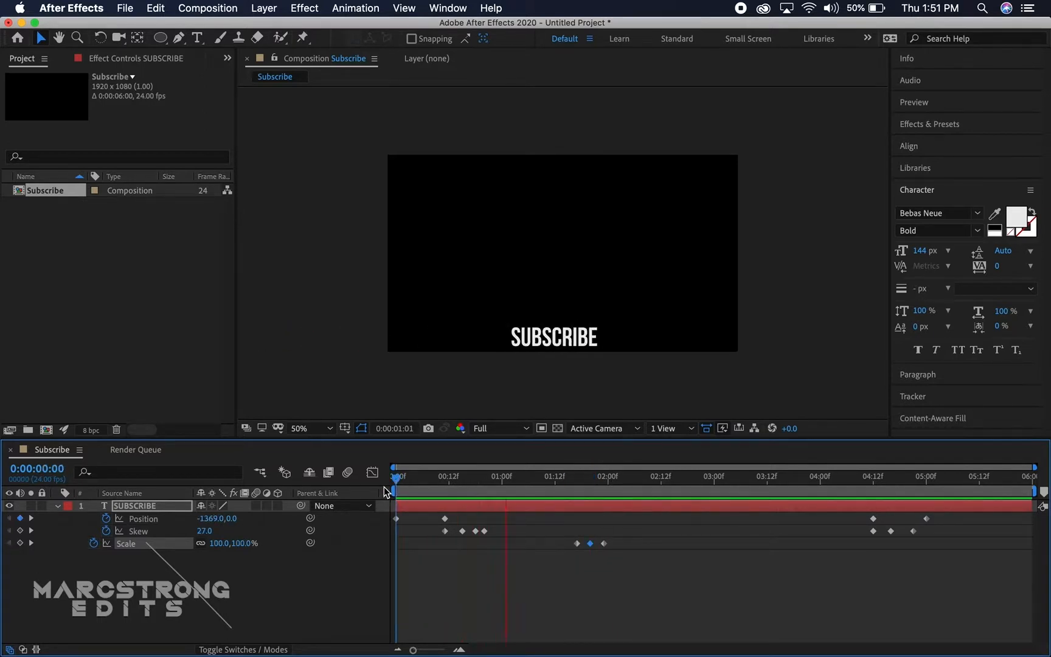
Step: Add SUBSCRIBE scale keyframes at 1:12, 1:17 and 1:22 with a larger middle value
left_click(714, 476)
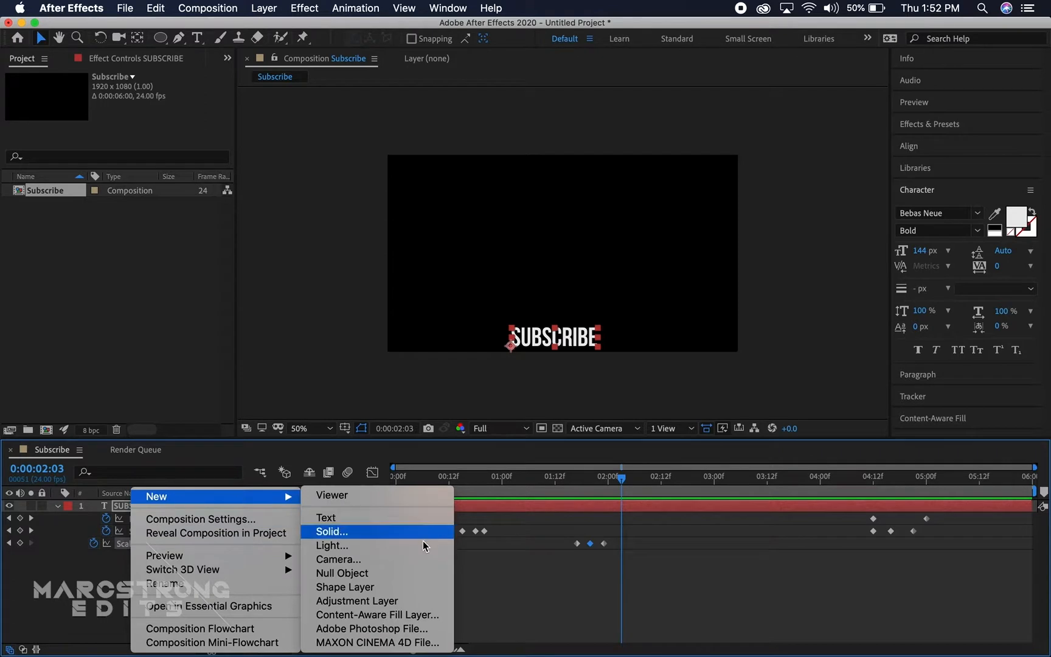
mouse_move(357, 600)
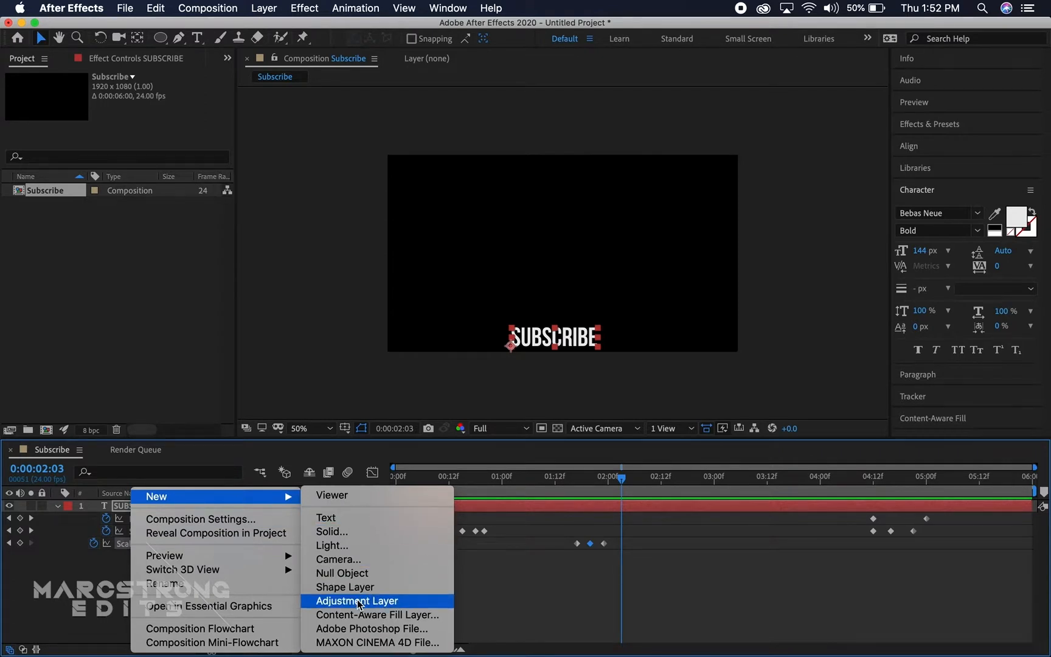
mouse_move(346, 531)
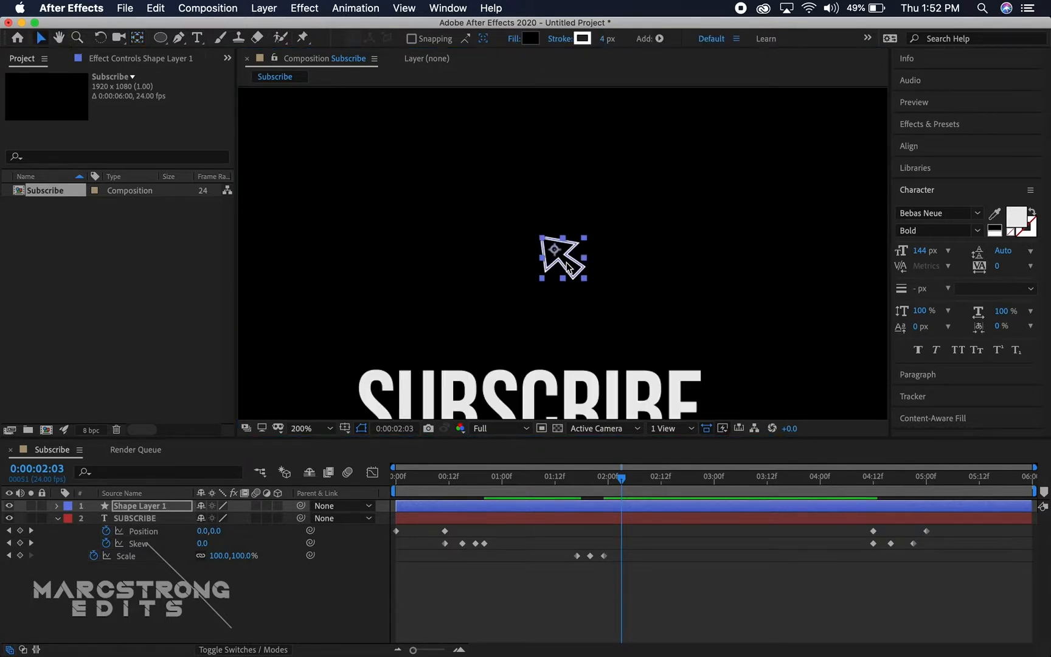
Step: Draw an arrow-pointer path with the Pen tool, creating Shape Layer 1
left_click(301, 428)
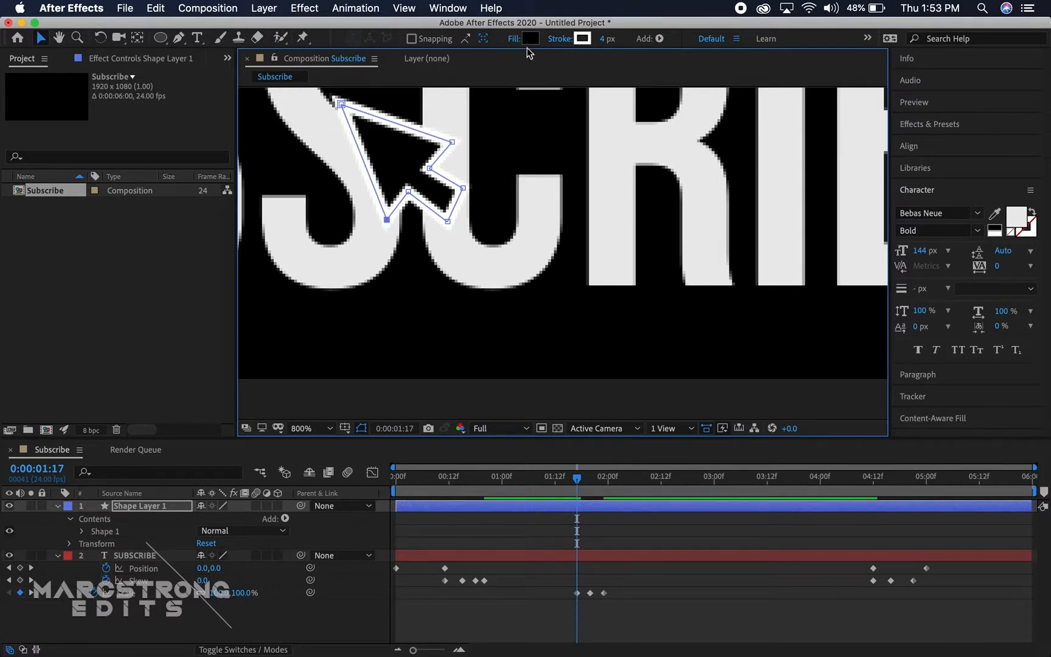
Step: Give the arrow a white 5 px stroke over a black fill
left_click(527, 38)
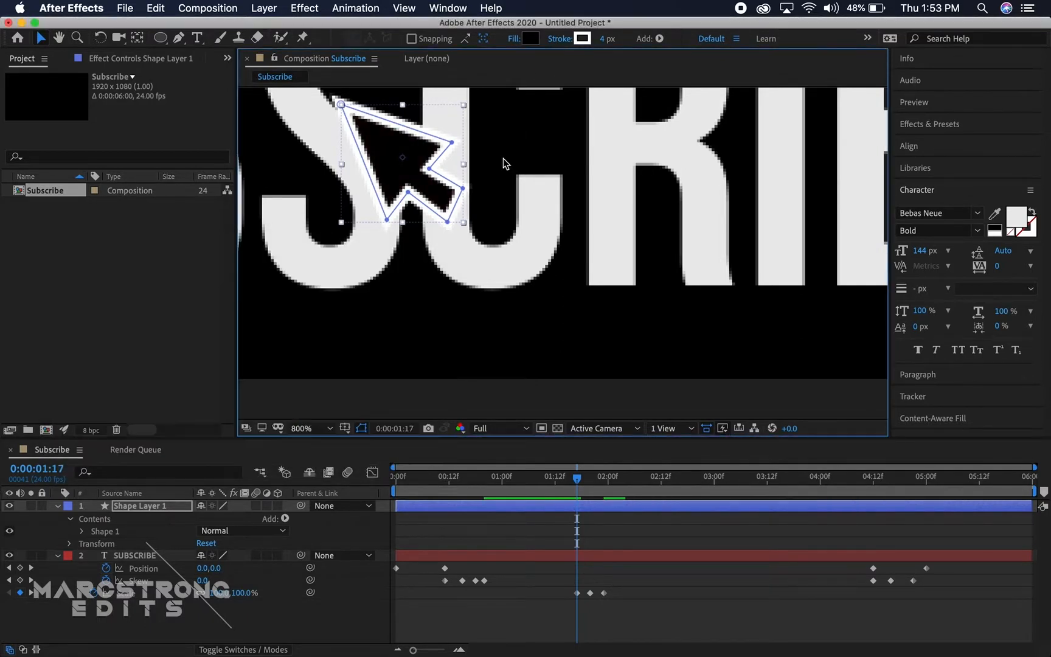
left_click(582, 39)
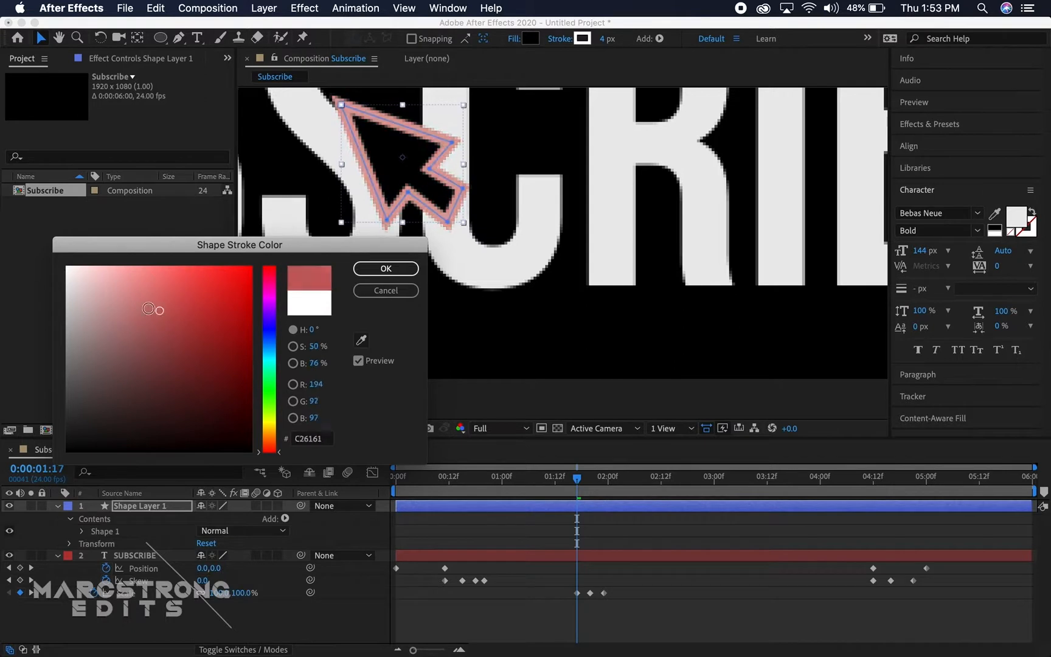
left_click(385, 268)
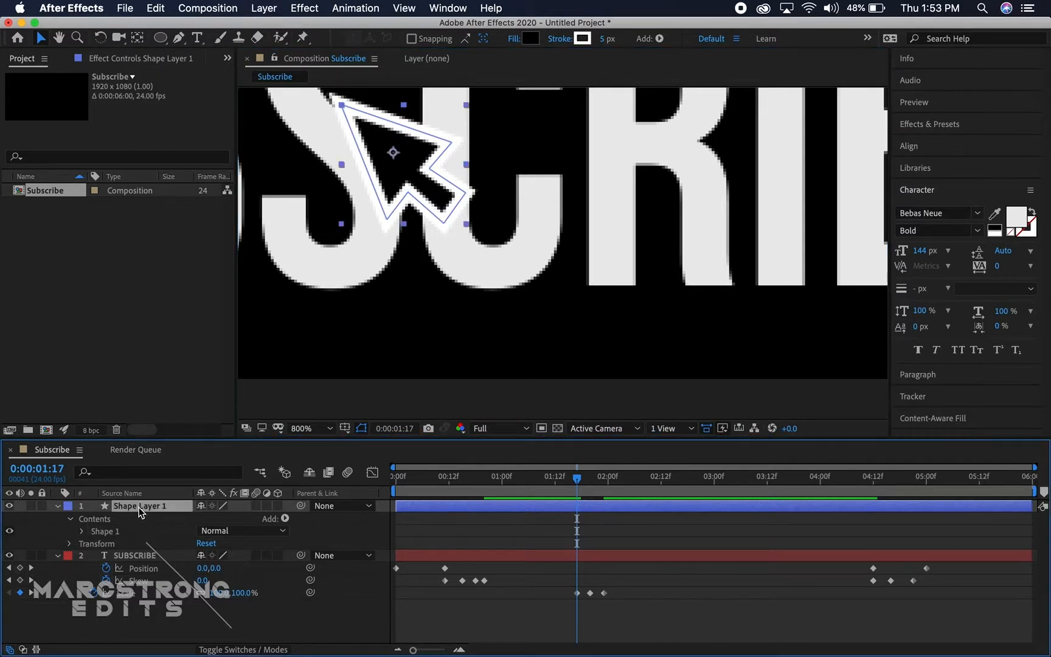
left_click(67, 518)
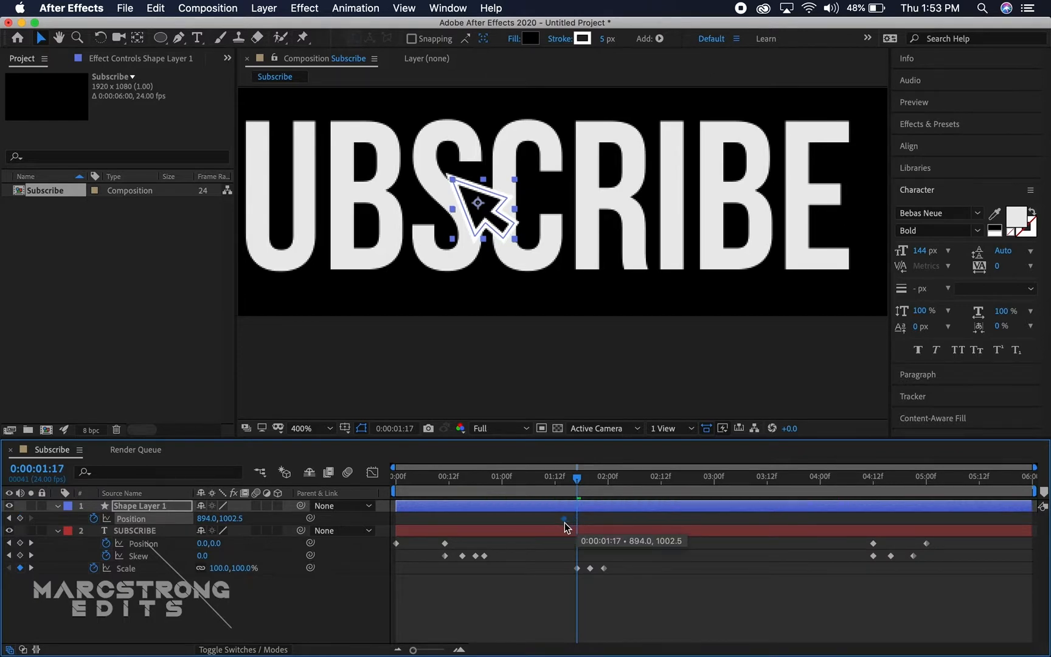
Step: Align arrow scale keyframes with the text's pulse, shrink the middle one, and fit the comp
left_click_drag(578, 475, 543, 476)
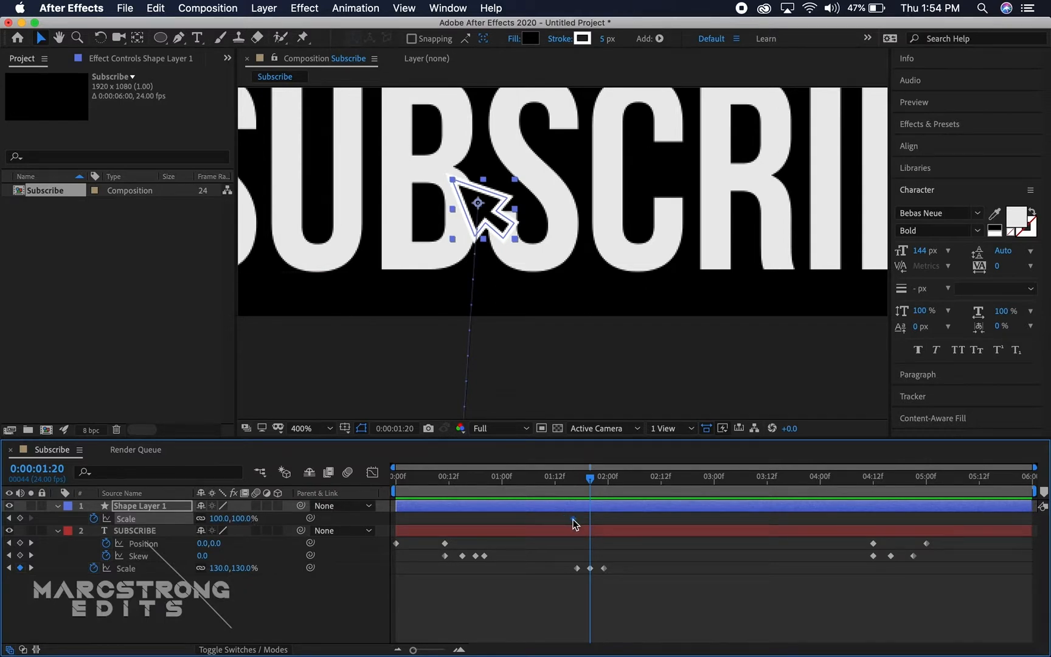
left_click_drag(570, 479, 576, 478)
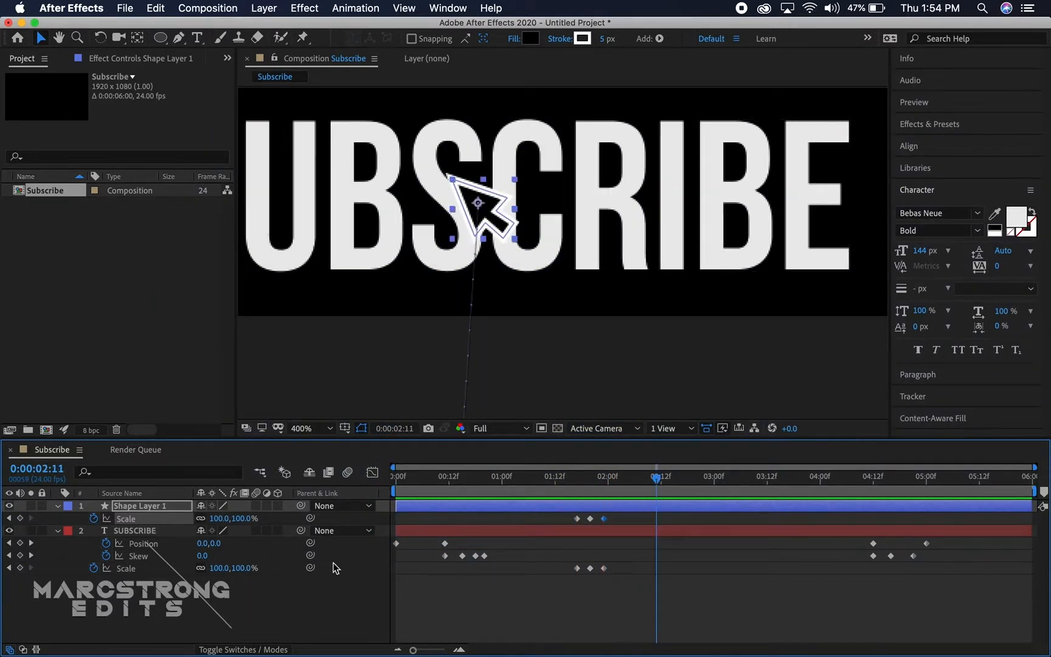
left_click(312, 429)
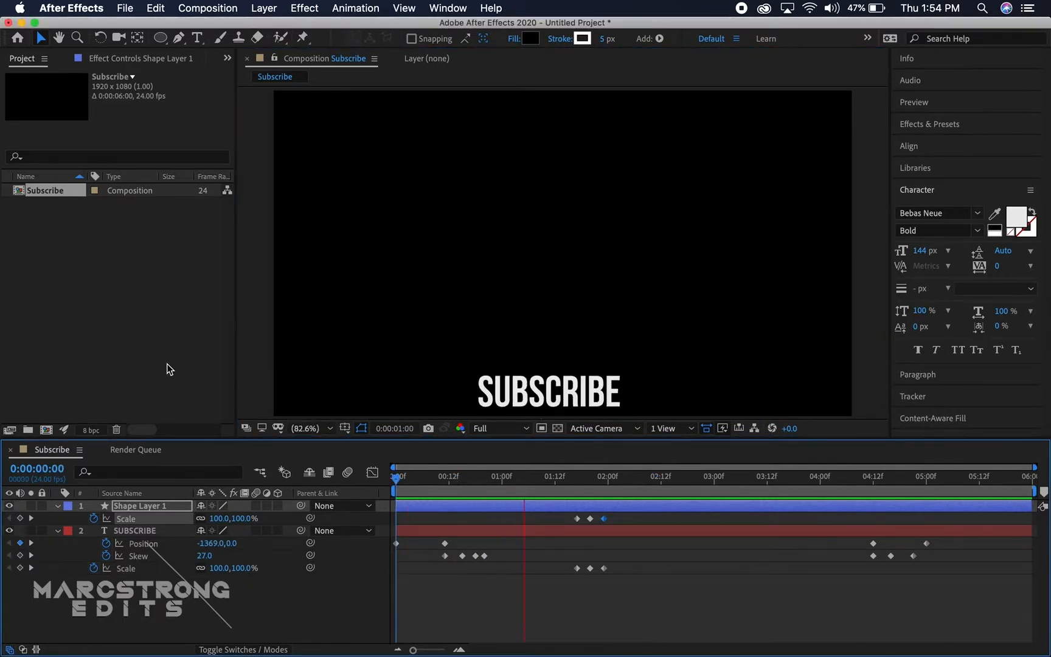
Step: Import Reference.jpg and place it under the layers at 250% scale
left_click(698, 476)
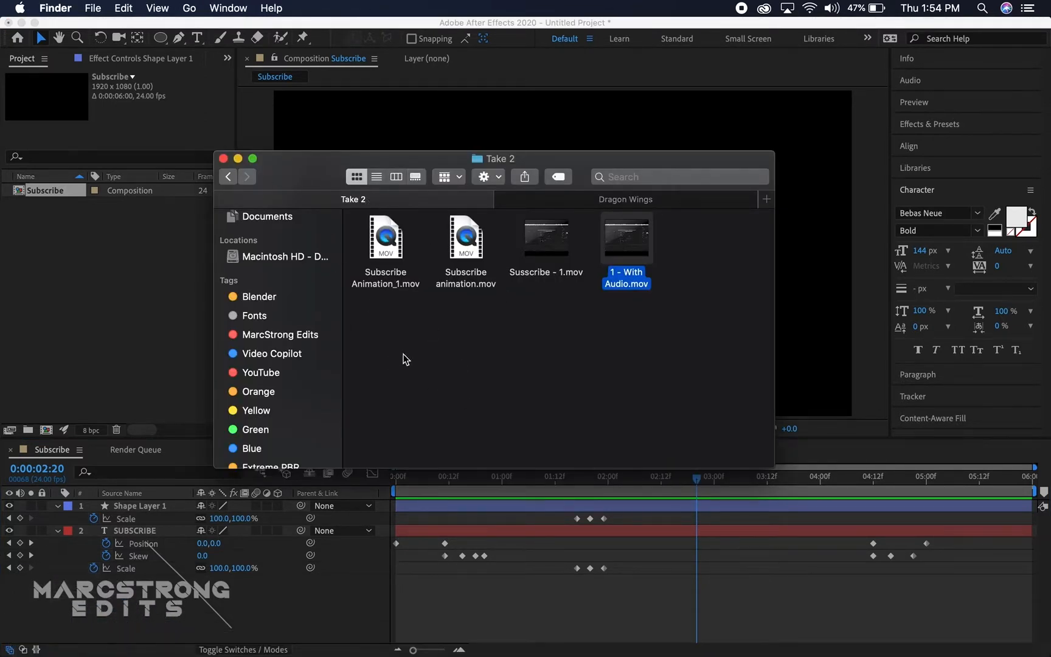
left_click(228, 176)
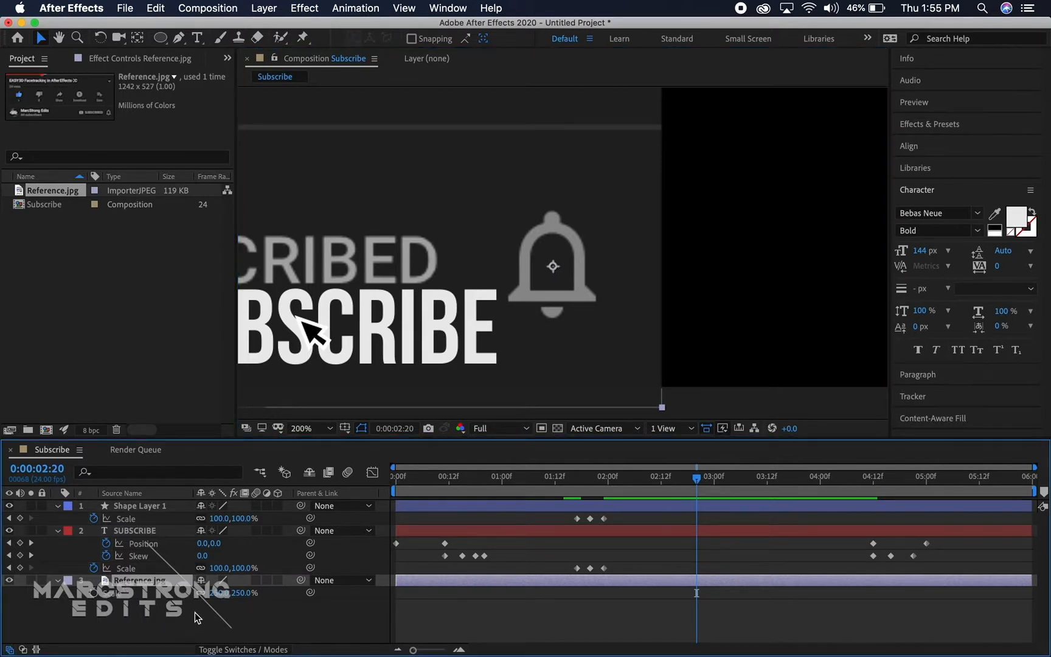
Step: Create a red full-frame solid named 'Bell'
right_click(196, 617)
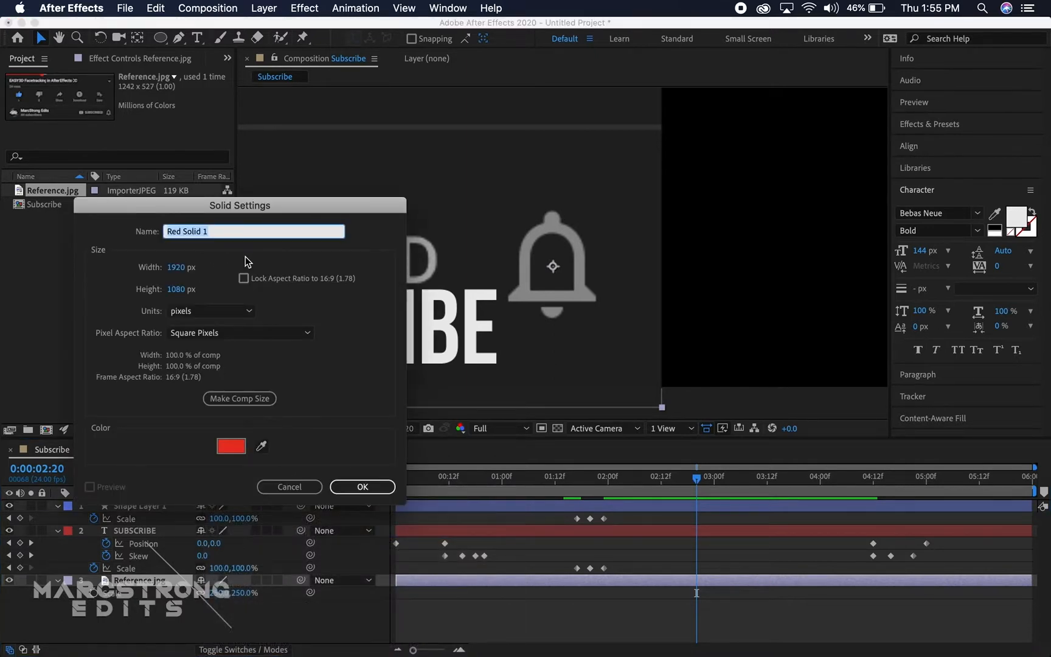
type("Bell")
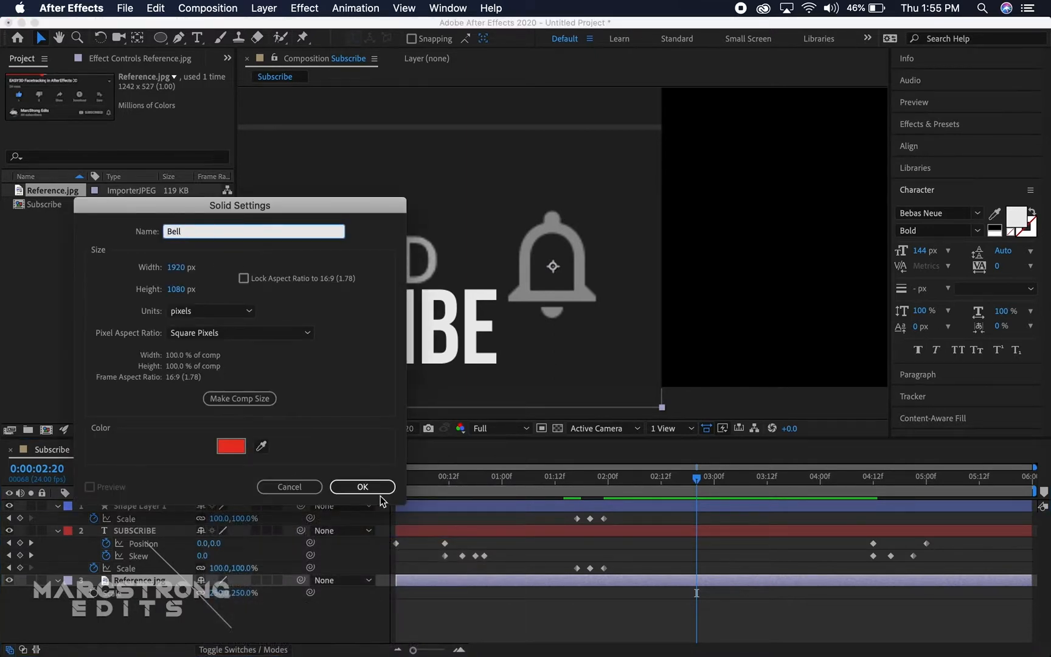
left_click(361, 487)
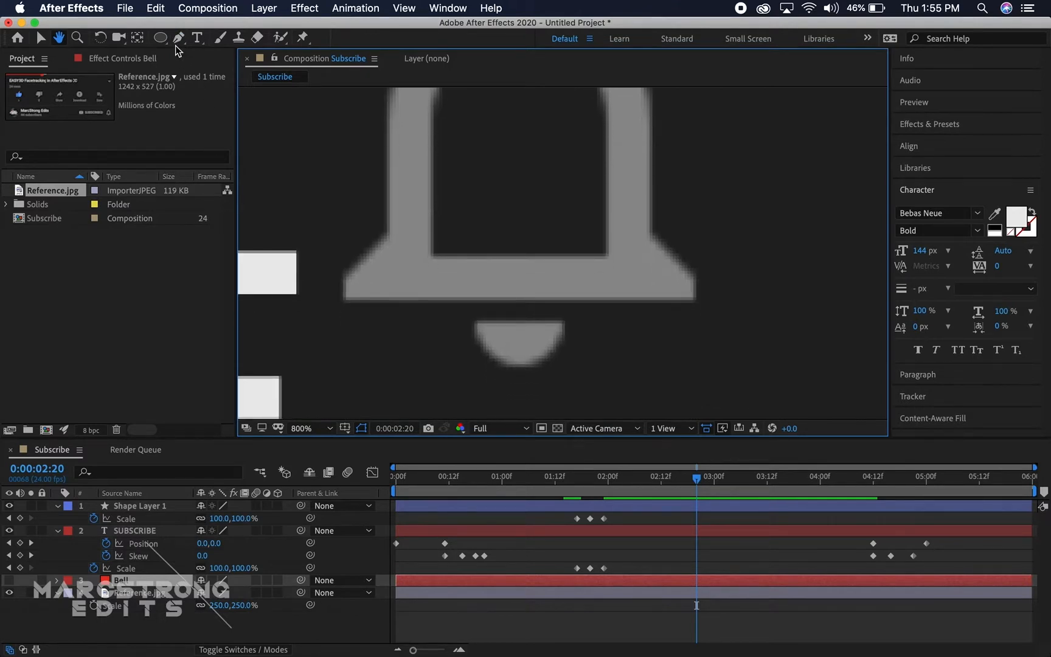
Step: Trace the bell outline as a Pen mask and subtract a rectangle across its base
left_click(178, 37)
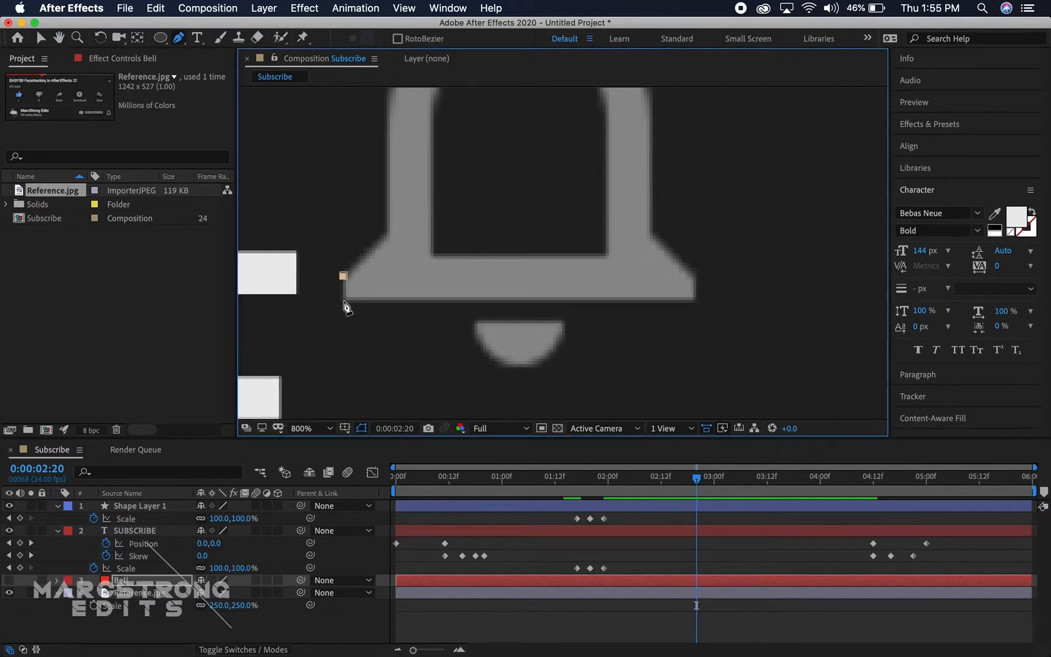
left_click_drag(343, 275, 694, 302)
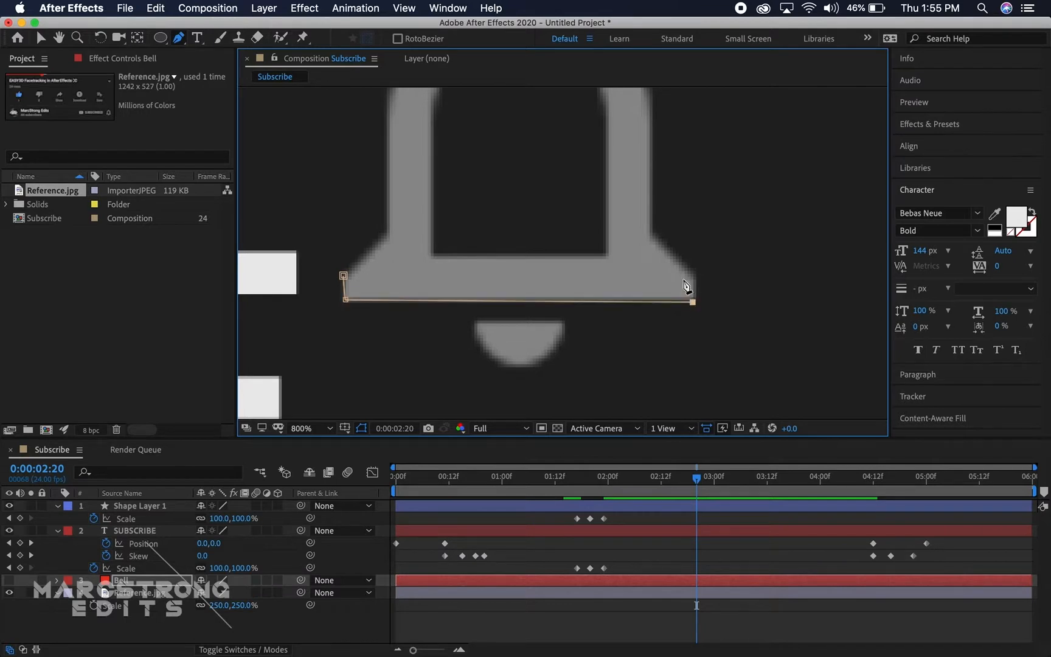
left_click(302, 428)
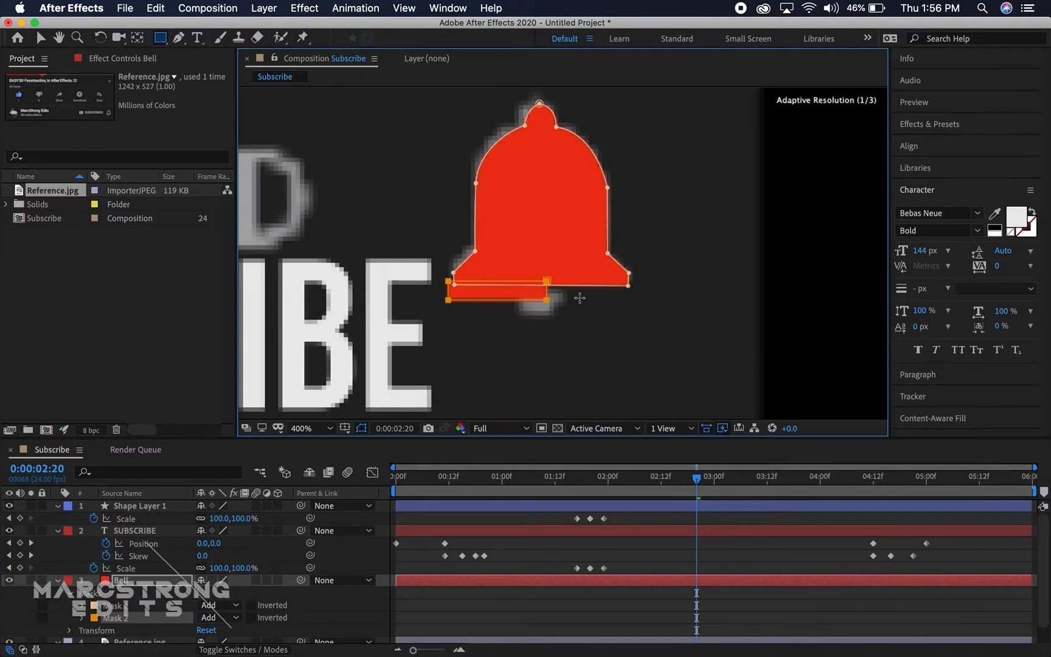
left_click_drag(546, 281, 637, 296)
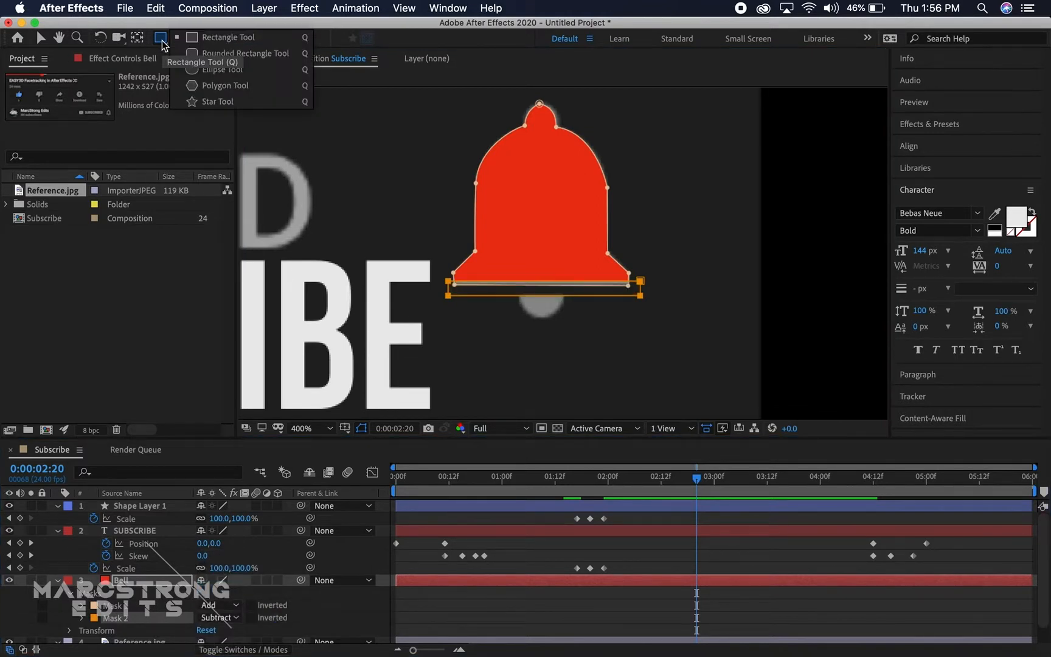
left_click(160, 38)
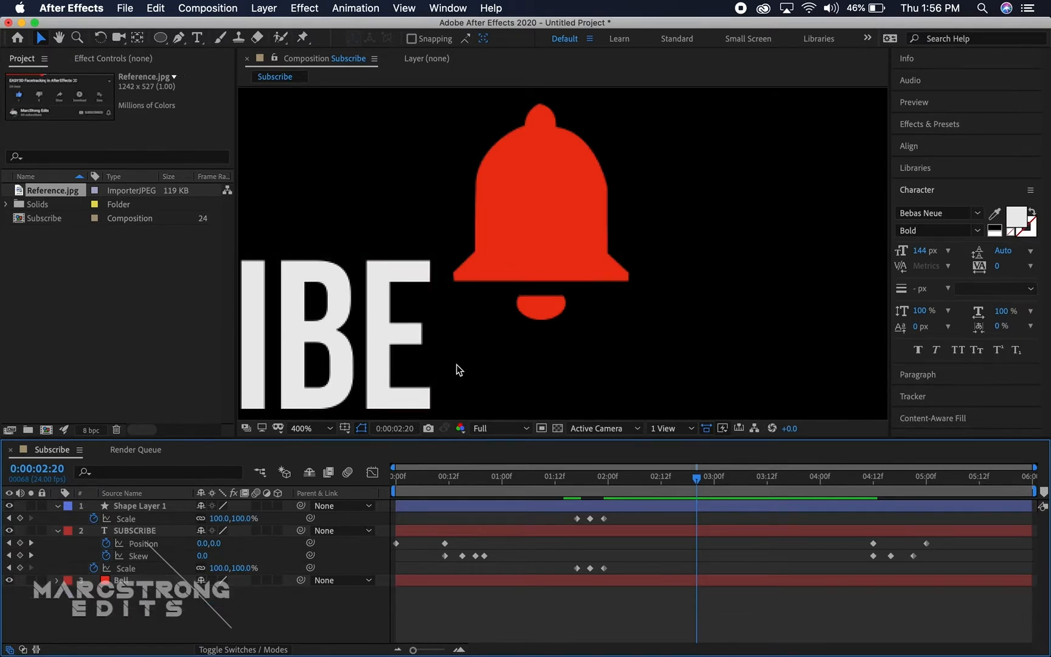
Step: Keyframe the bell's position beside SUBSCRIBE, starting lower left, with an arcing path
left_click(302, 429)
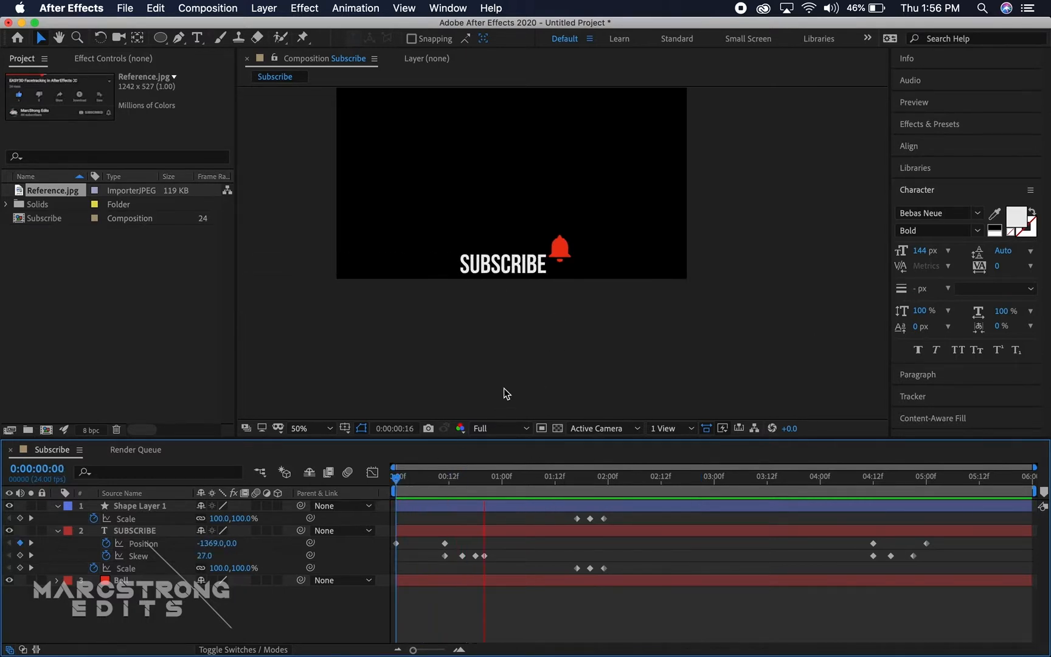
left_click(568, 476)
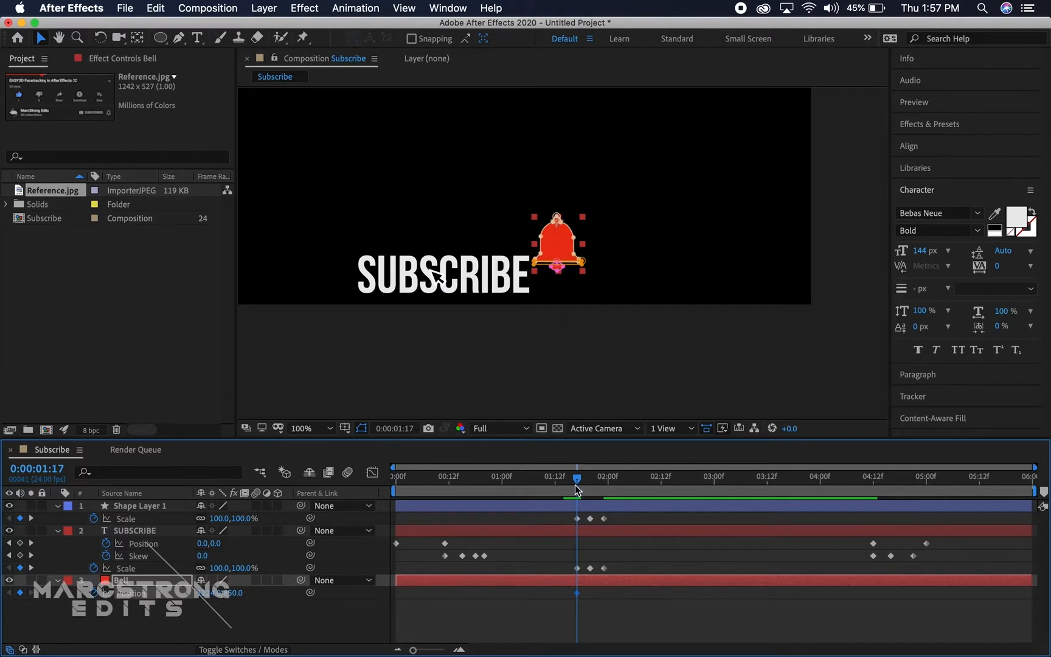
left_click(437, 476)
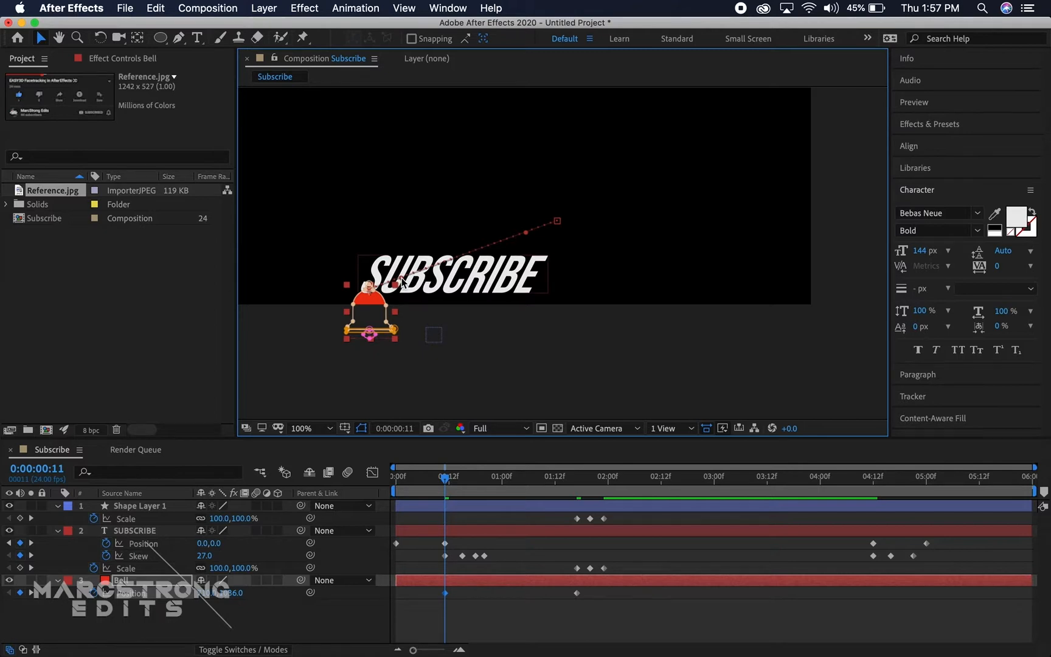
left_click_drag(402, 281, 508, 155)
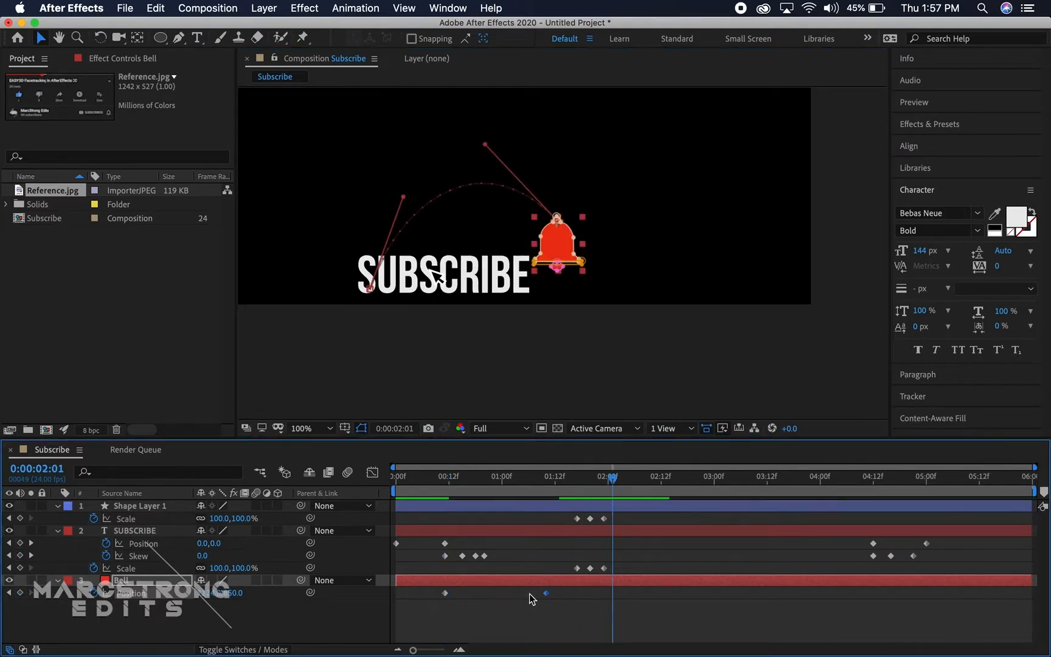
left_click_drag(610, 475, 444, 475)
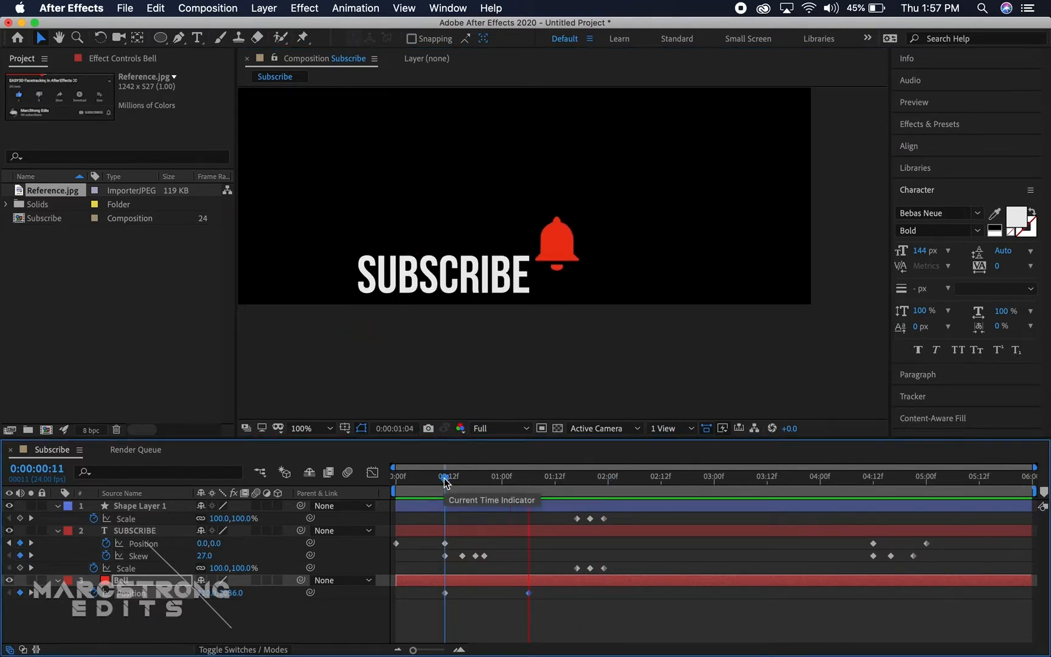
left_click_drag(446, 476, 433, 476)
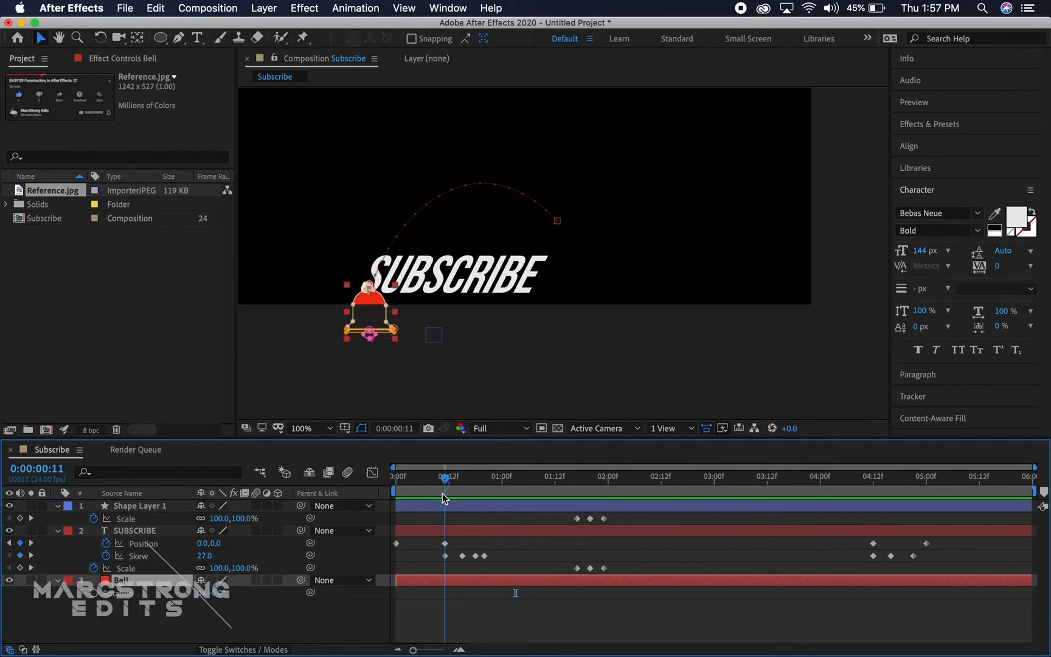
mouse_move(111, 603)
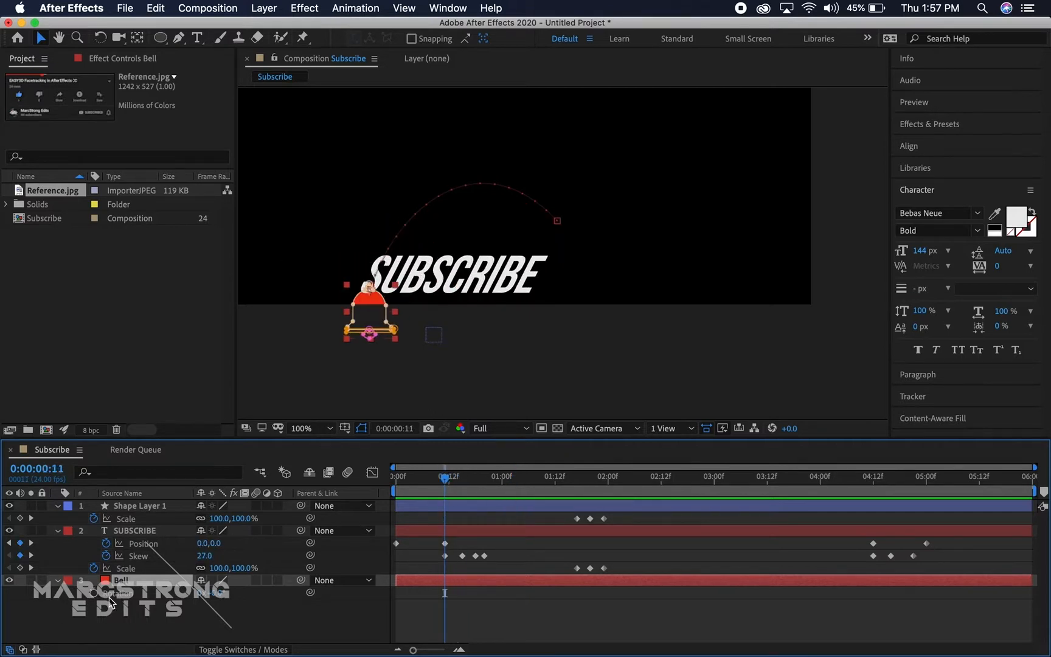
Step: Keyframe Bell rotation from 0 to 1x during flight, then alternating swing keyframes
left_click(59, 579)
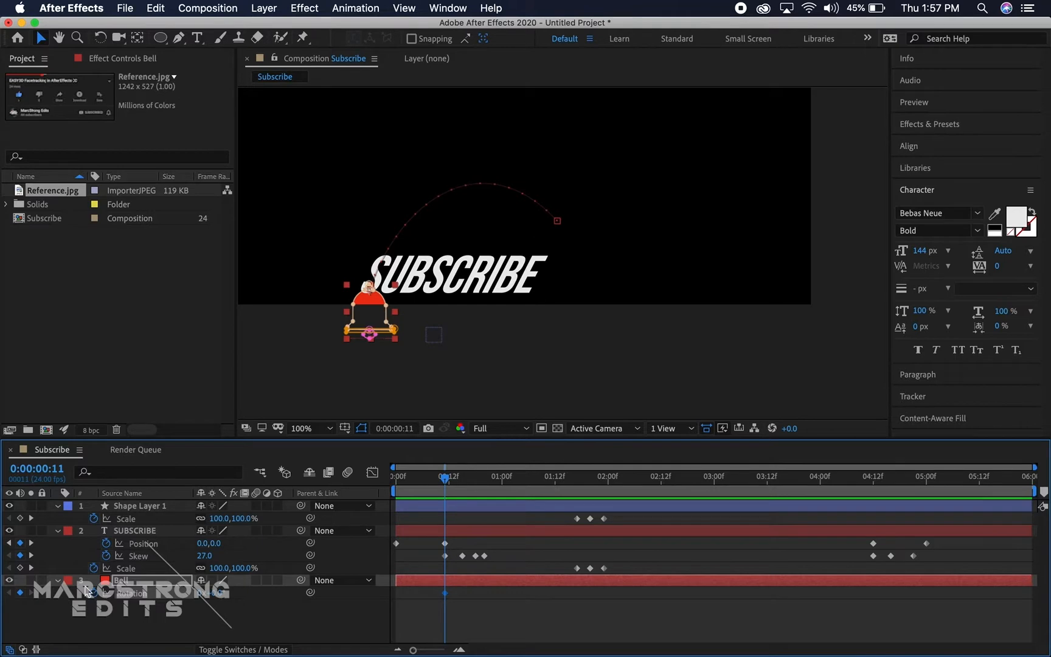
left_click(57, 580)
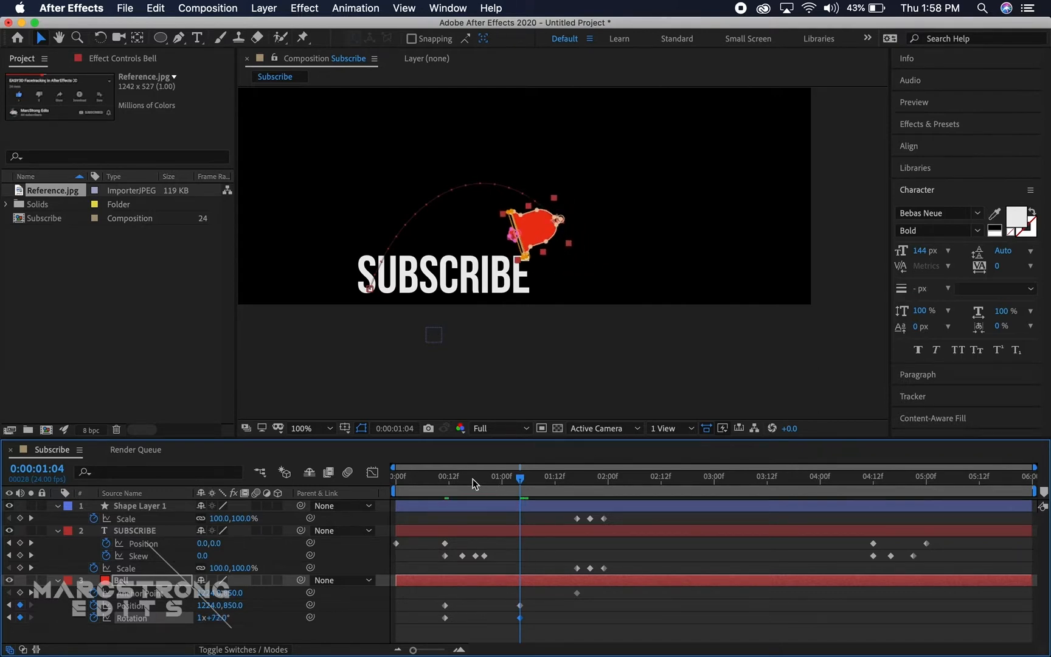
left_click(447, 476)
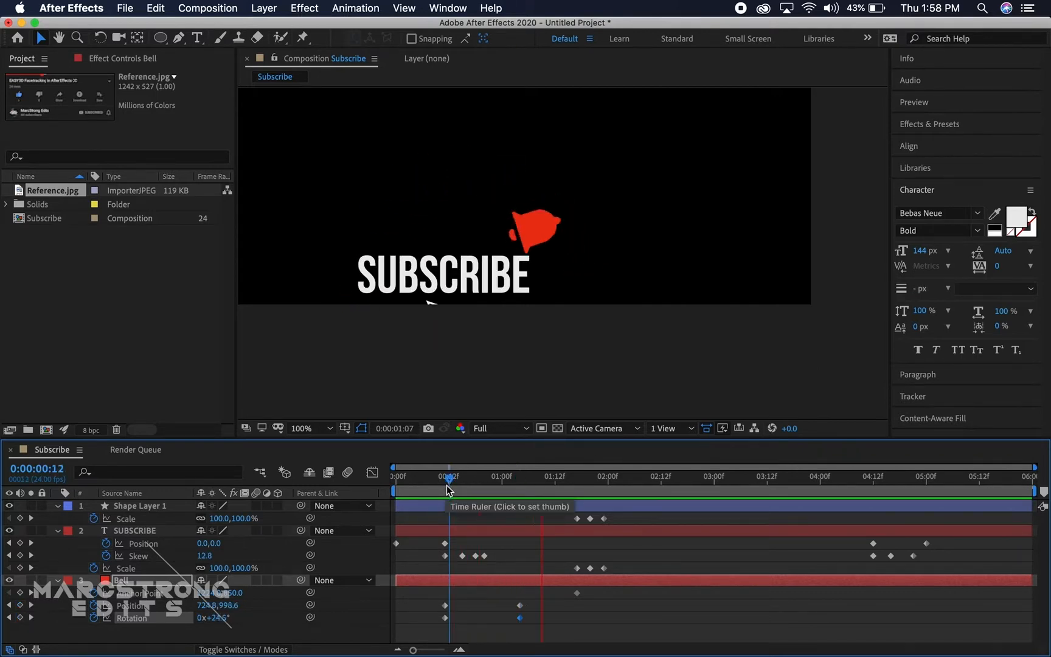
left_click(530, 475)
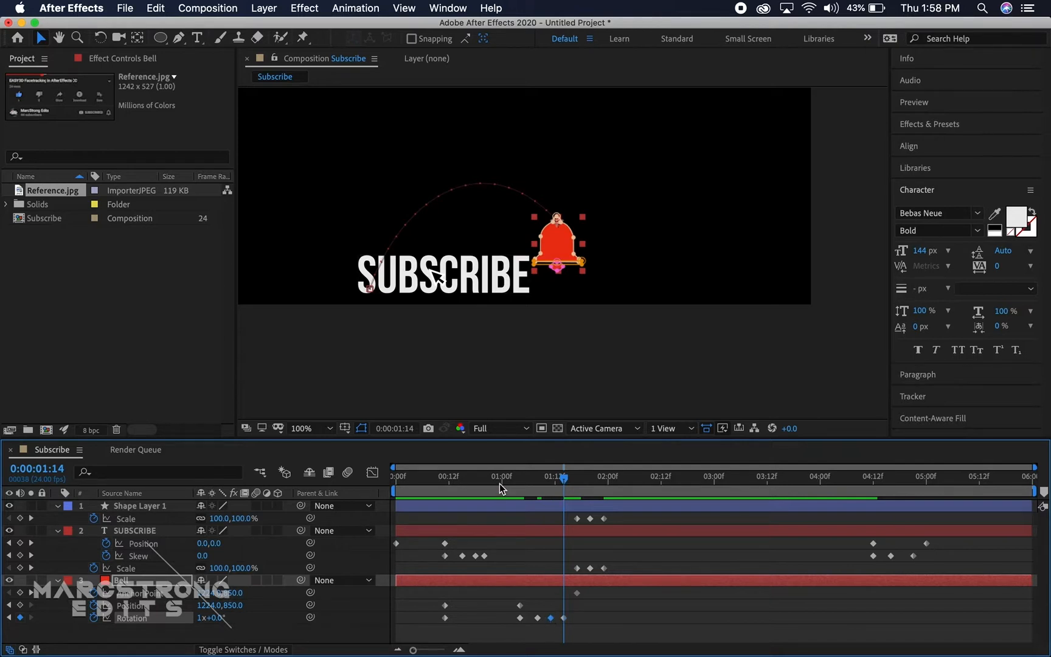
left_click(623, 475)
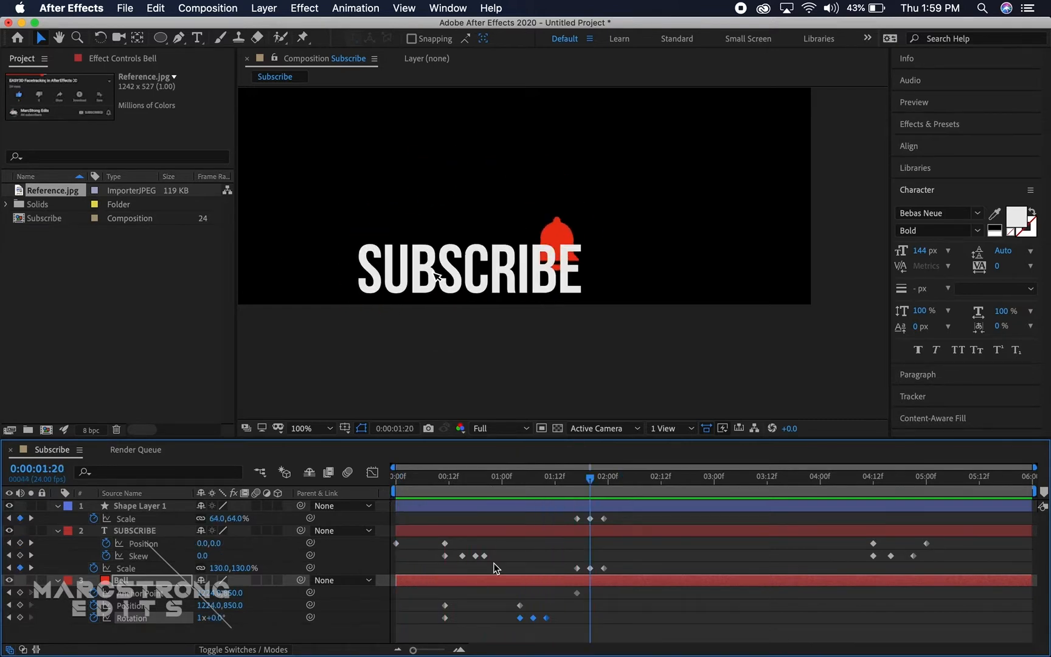
Step: Keyframe Shape Layer 1 gliding onto the bell, scaling to 64% and back to 100%
left_click(445, 476)
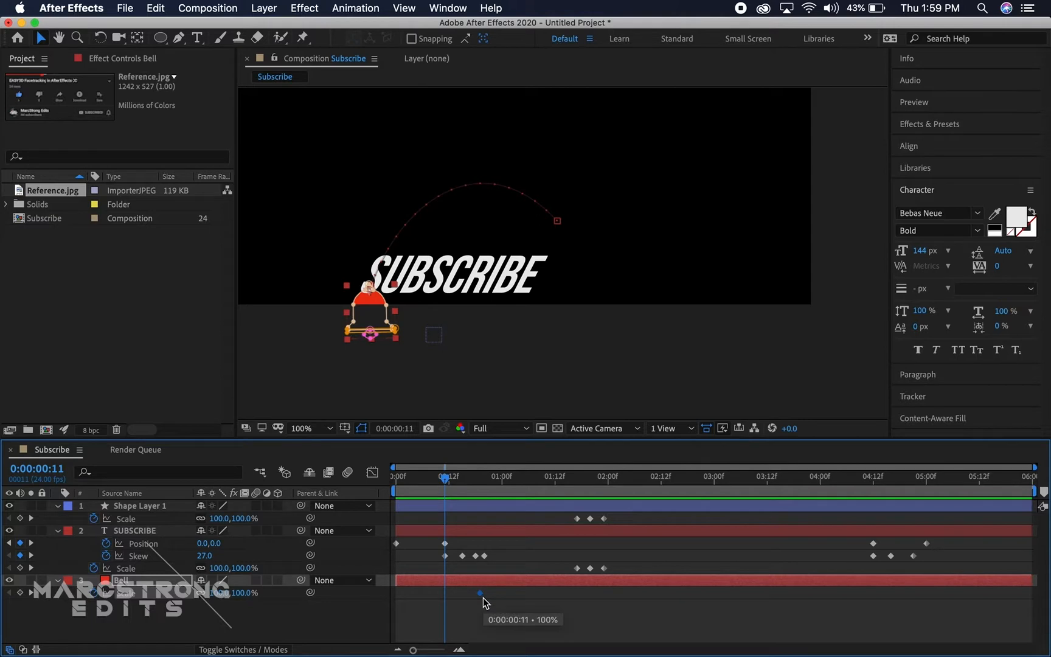
double_click(249, 592)
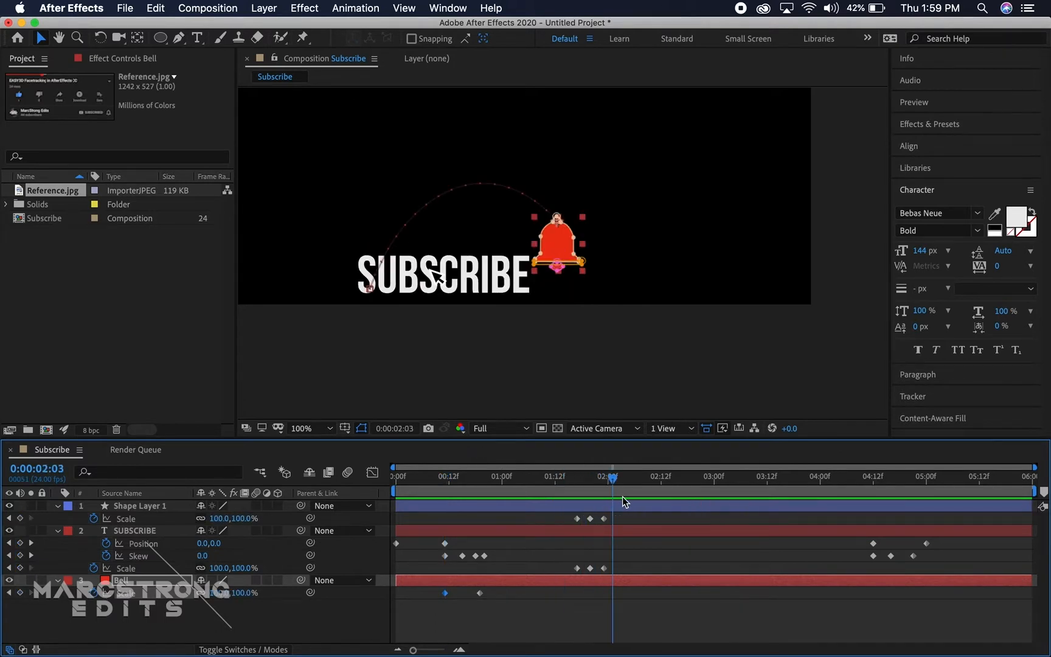
left_click_drag(611, 478, 704, 478)
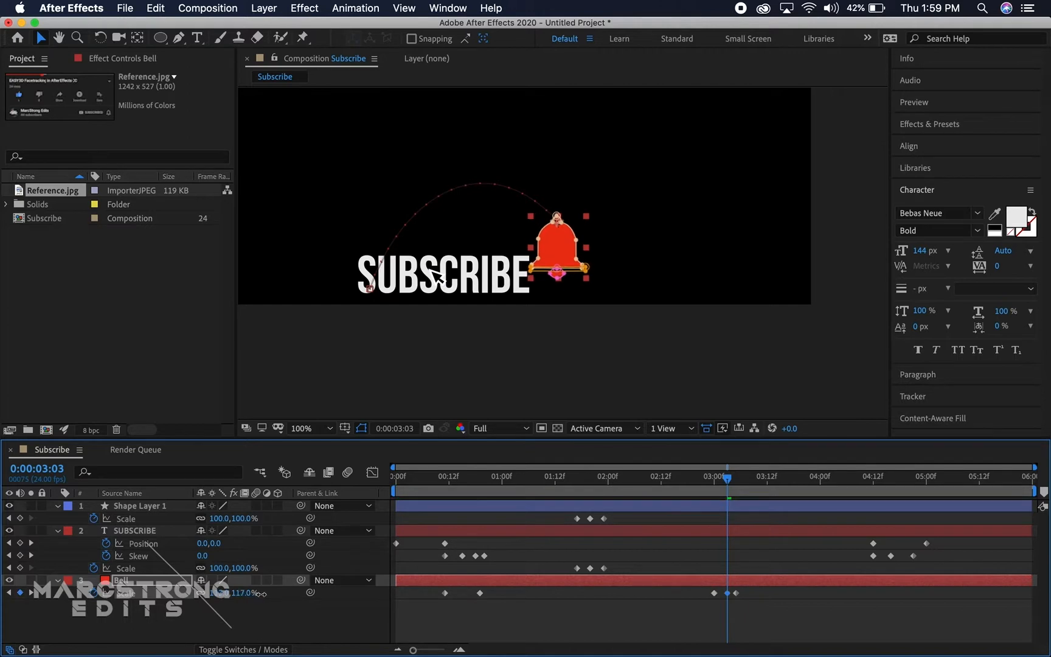
left_click(701, 477)
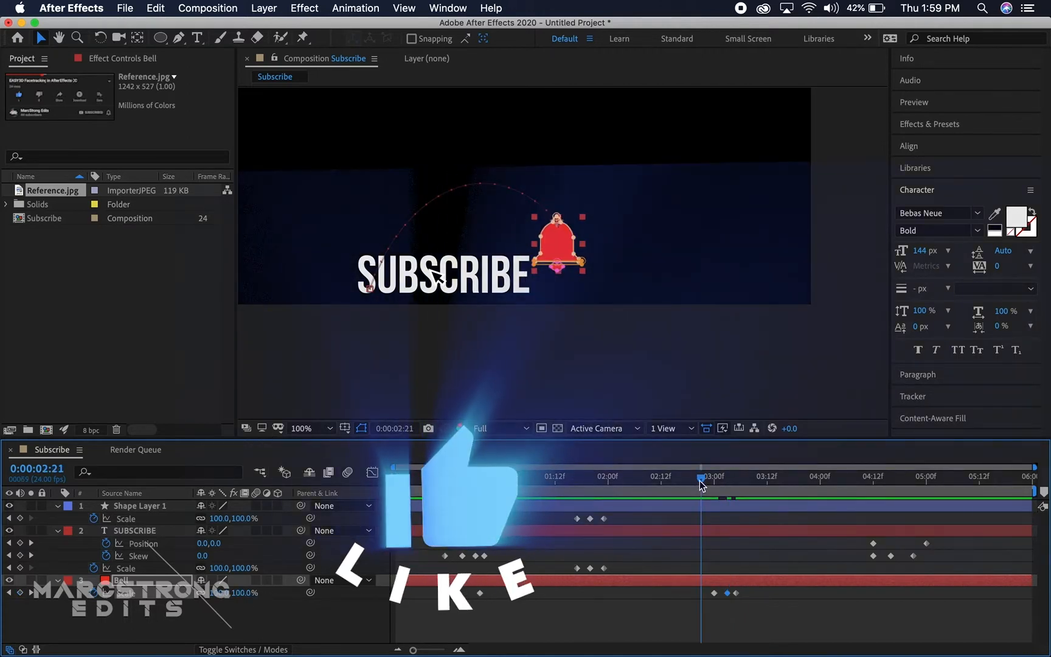
left_click_drag(699, 479, 714, 479)
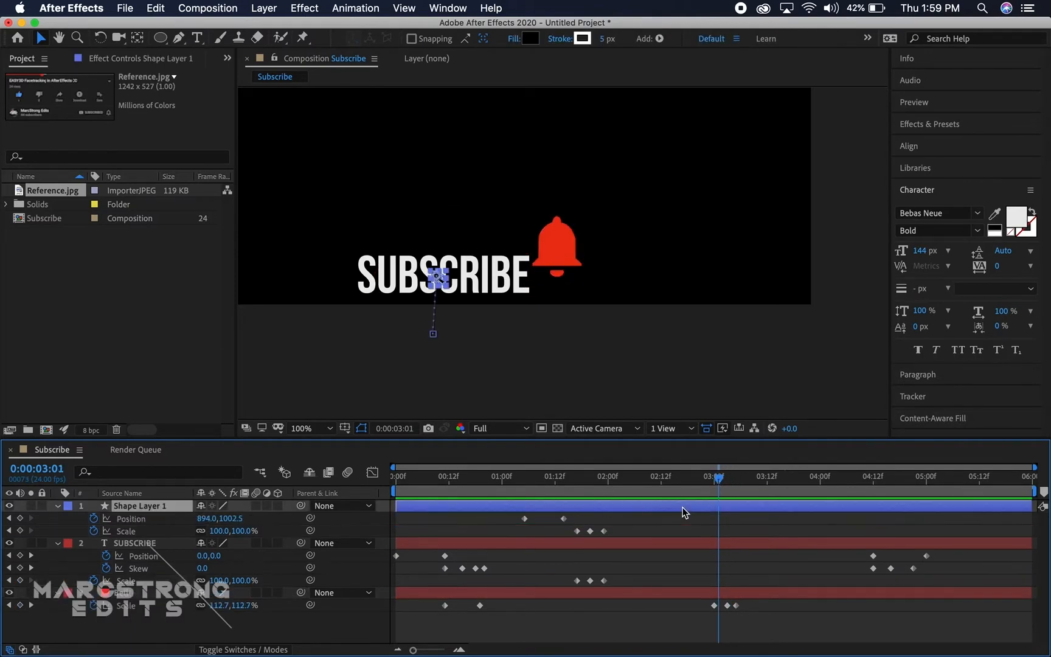
mouse_move(495, 511)
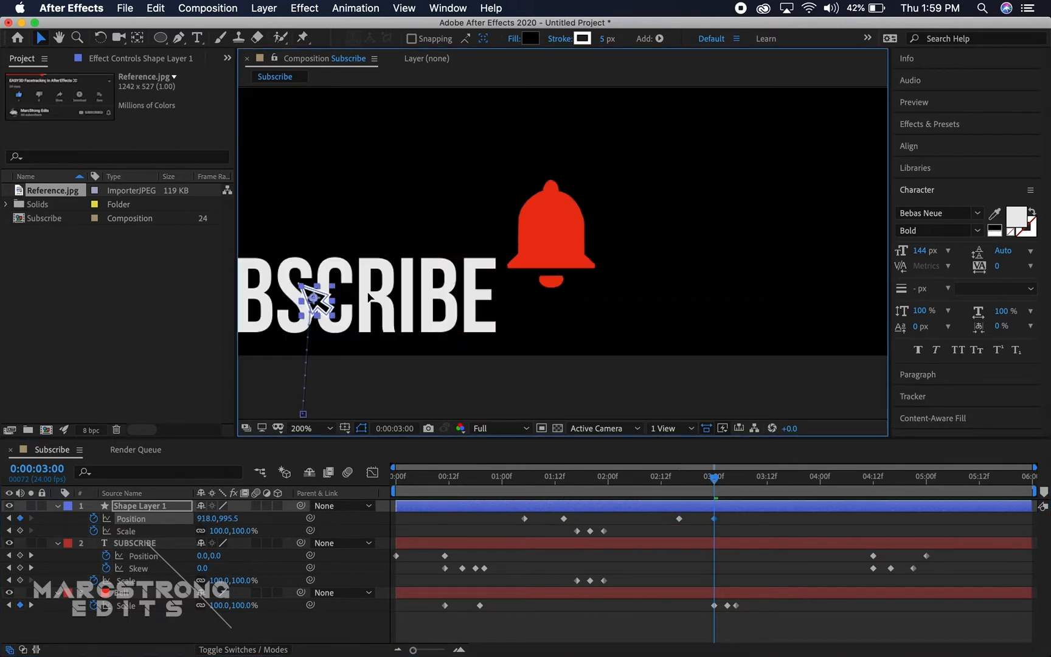
left_click_drag(312, 291, 550, 235)
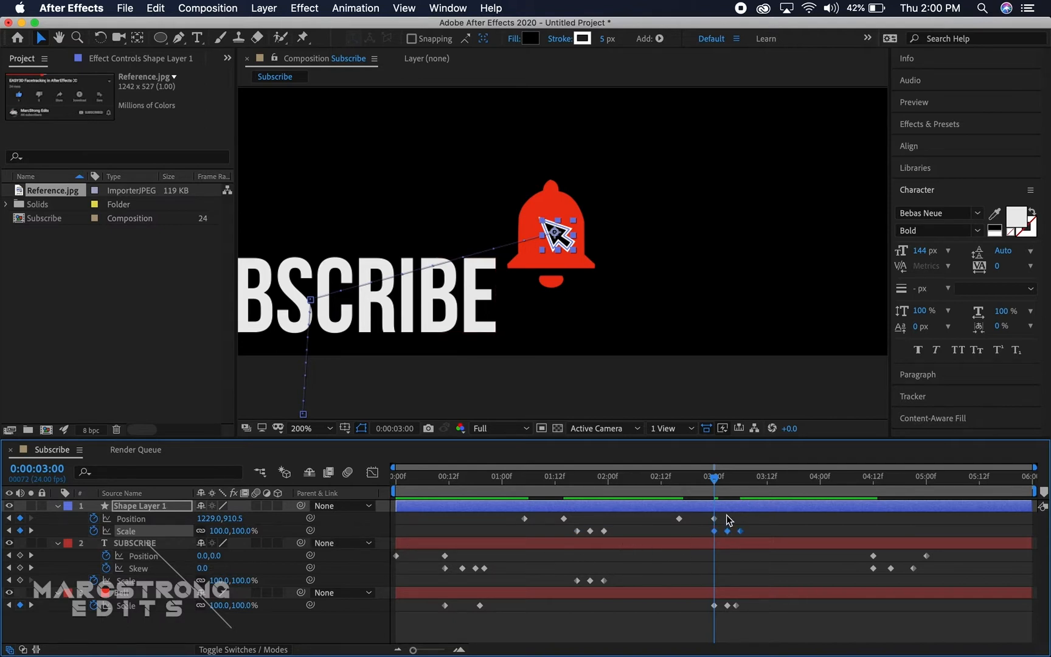
left_click(811, 475)
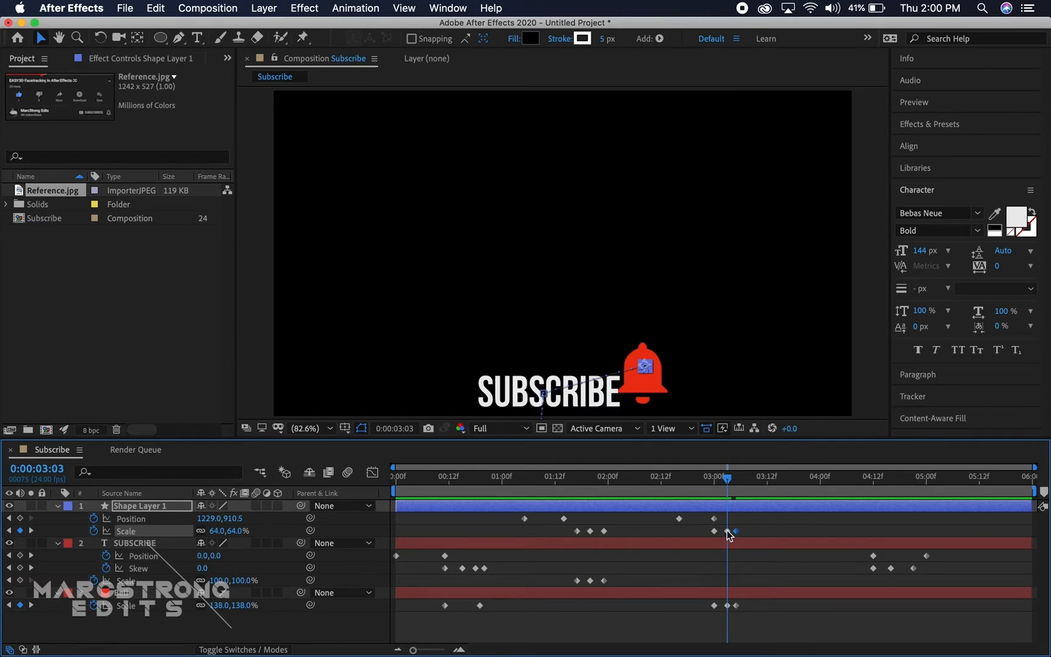
left_click(697, 477)
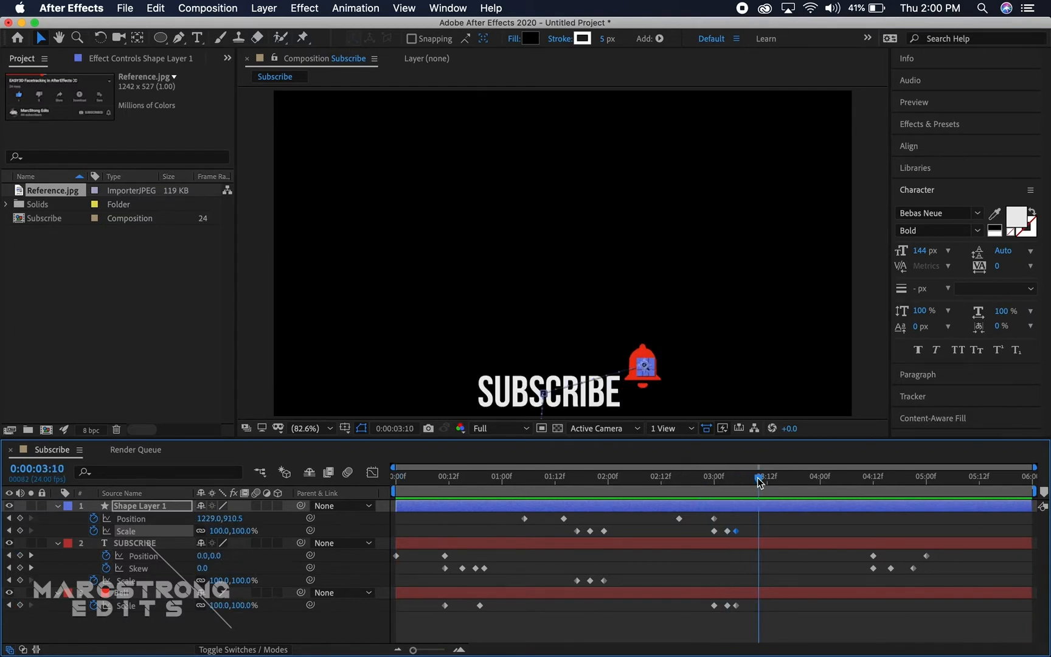
mouse_move(367, 522)
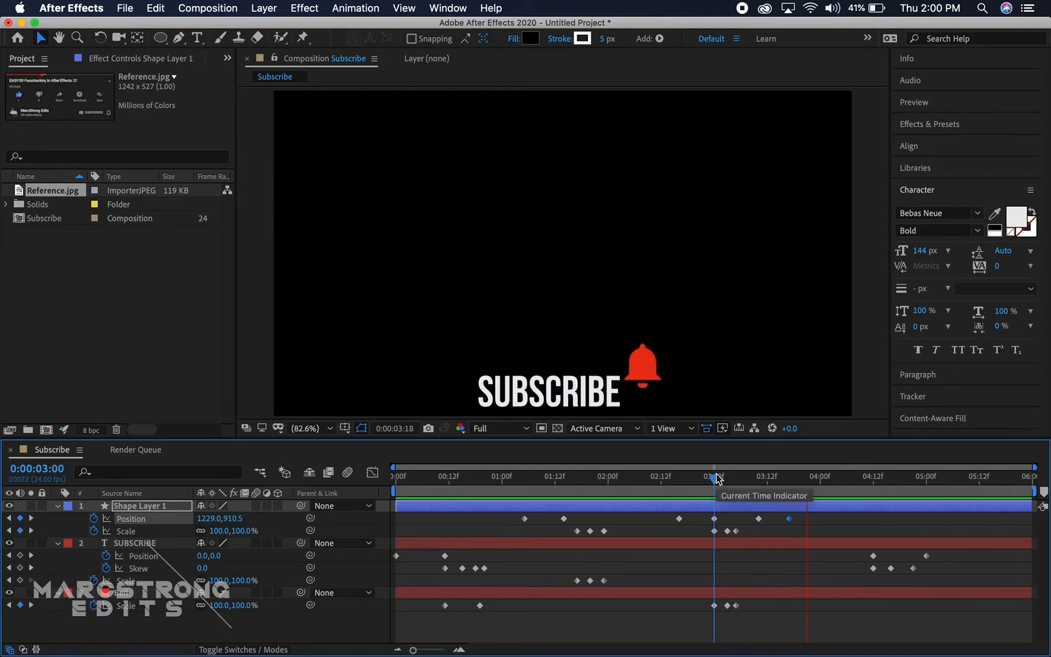
Step: Add Position keyframes around 4:12–4:21 moving cursor, text and bell offscreen
left_click_drag(716, 480, 852, 479)
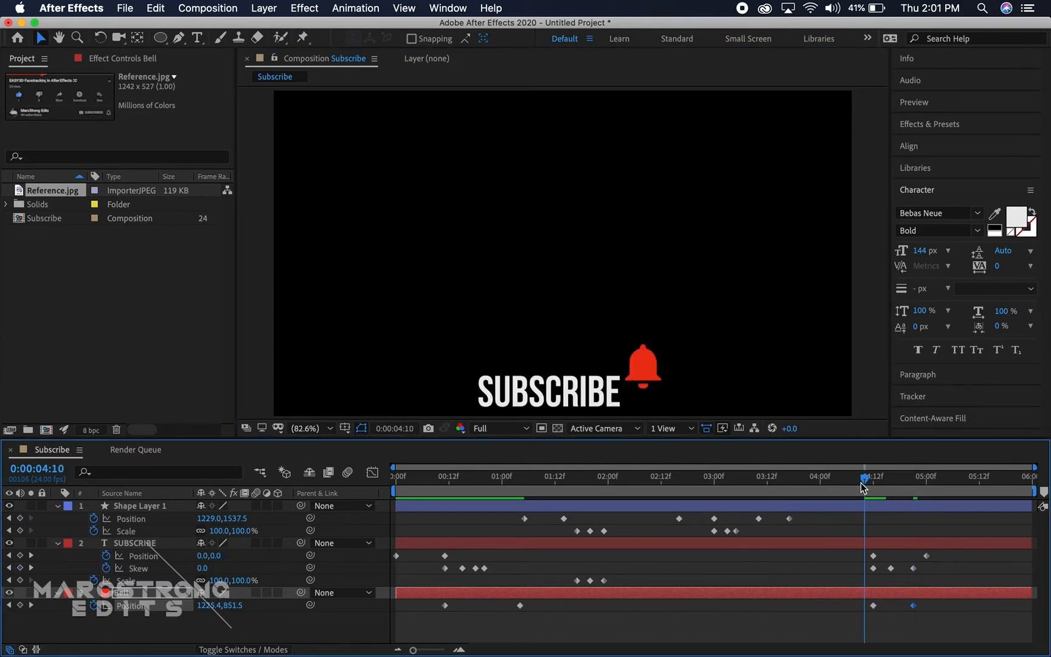
left_click(863, 476)
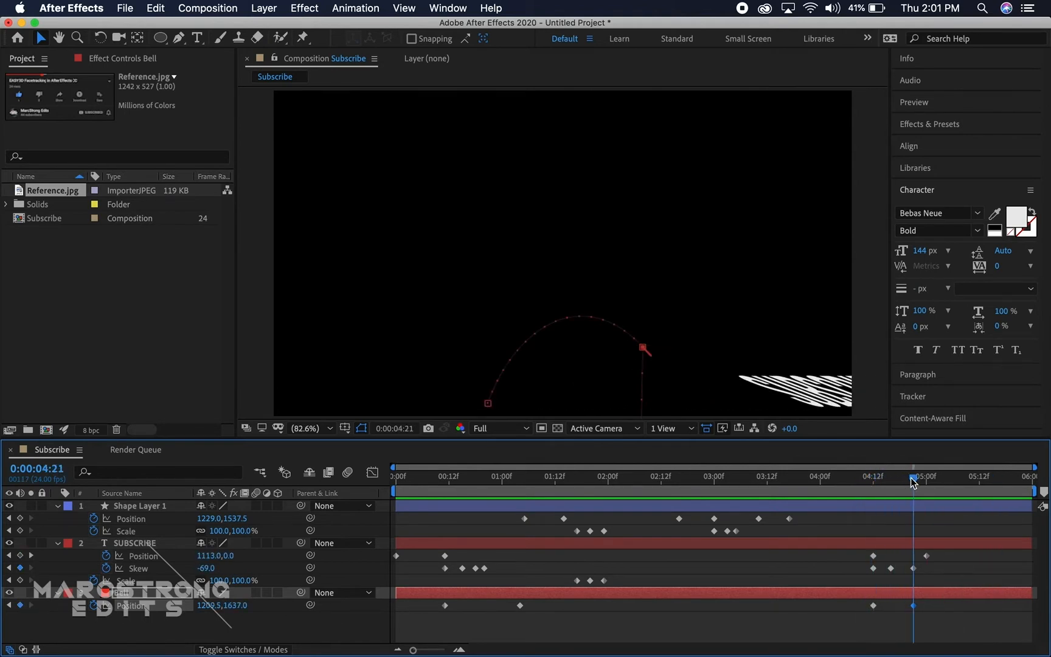
left_click_drag(913, 481, 904, 482)
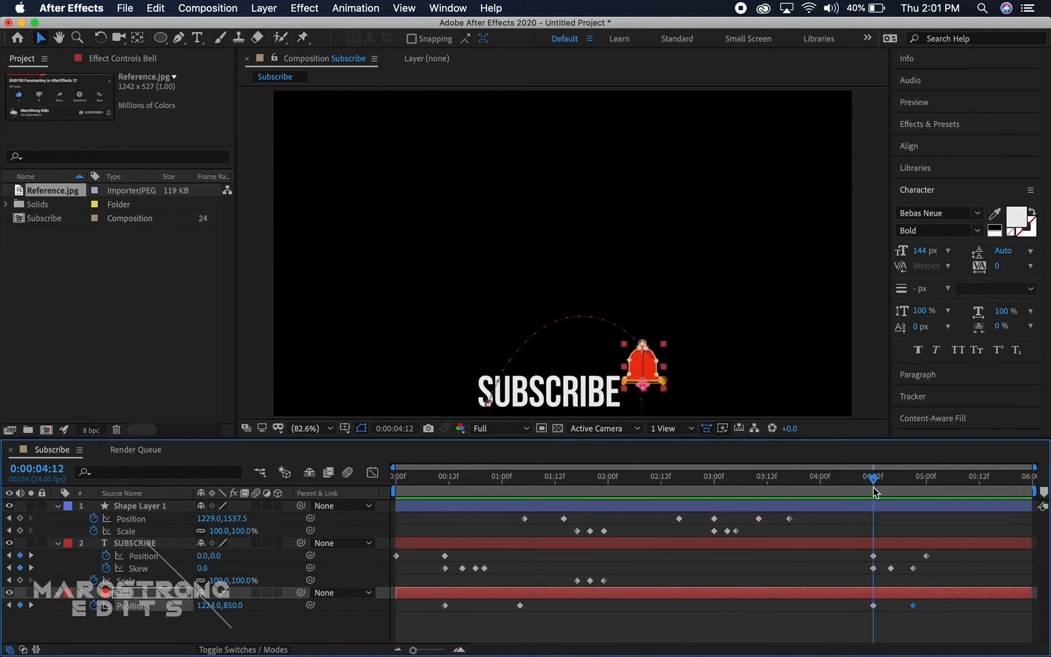
left_click(775, 476)
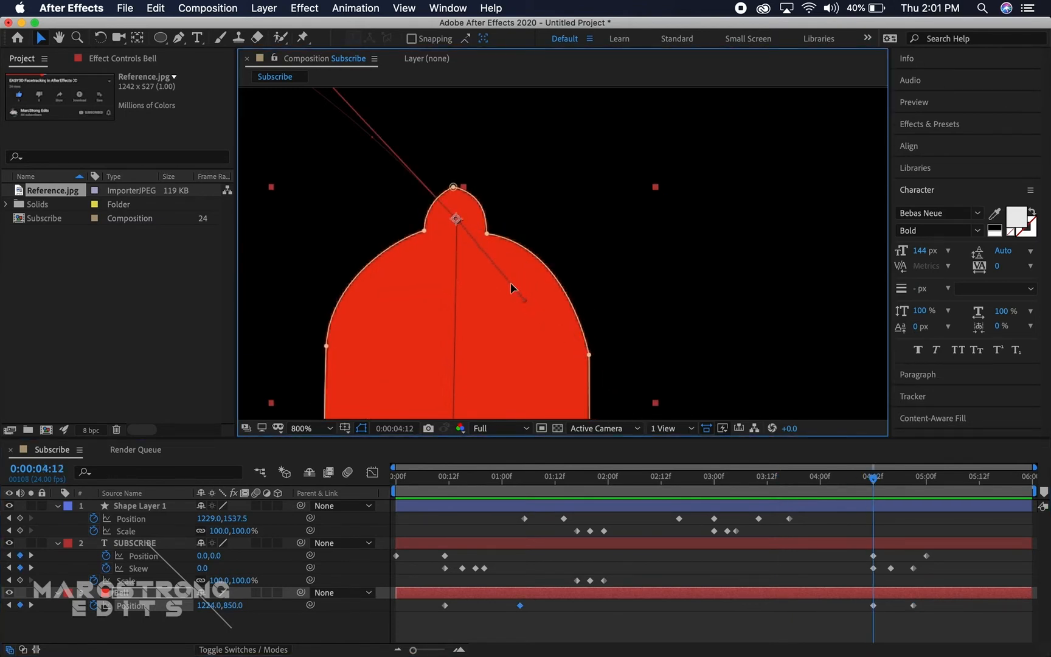
Step: Drag the bell's exit-path handles into an arc and return to the start
left_click_drag(523, 301, 611, 317)
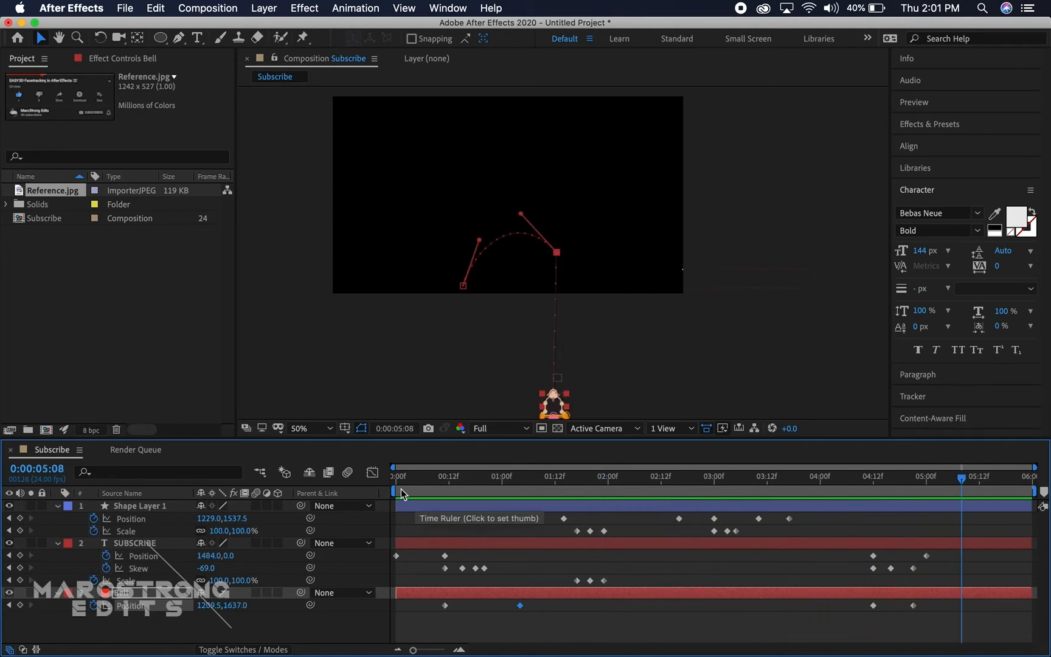
left_click(396, 476)
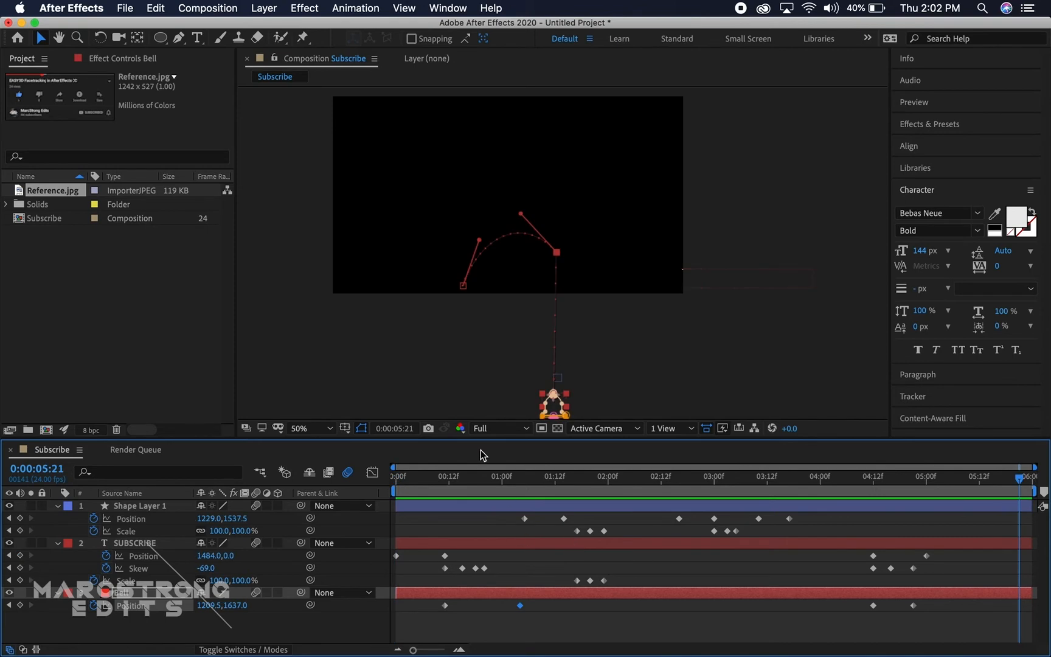
Step: Turn on the transparency grid for the composition background
left_click(609, 476)
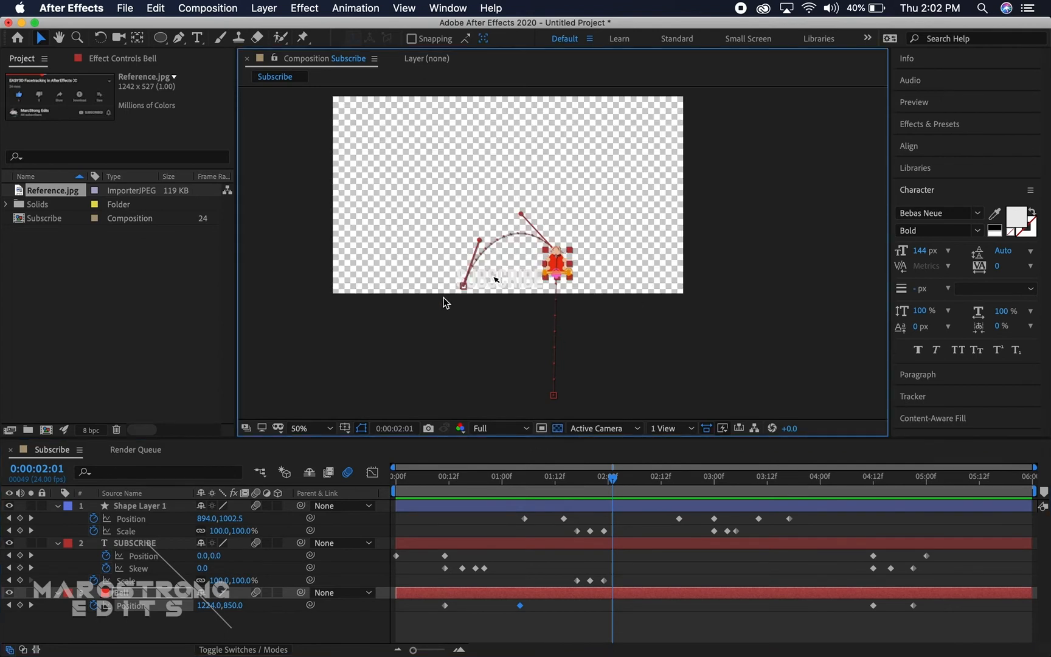
mouse_move(584, 413)
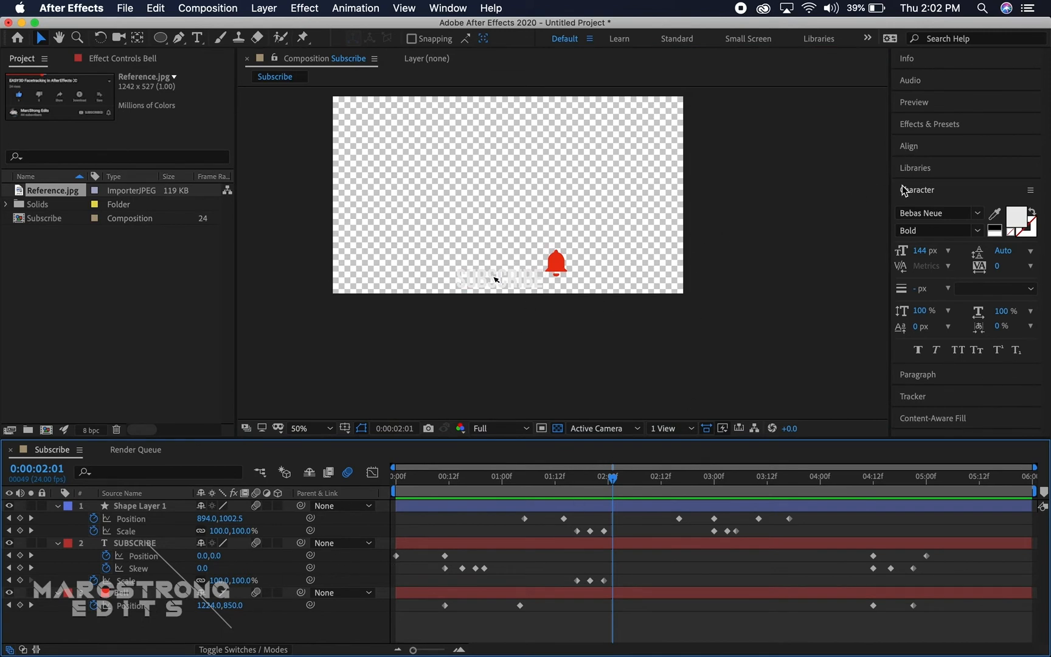
mouse_move(798, 268)
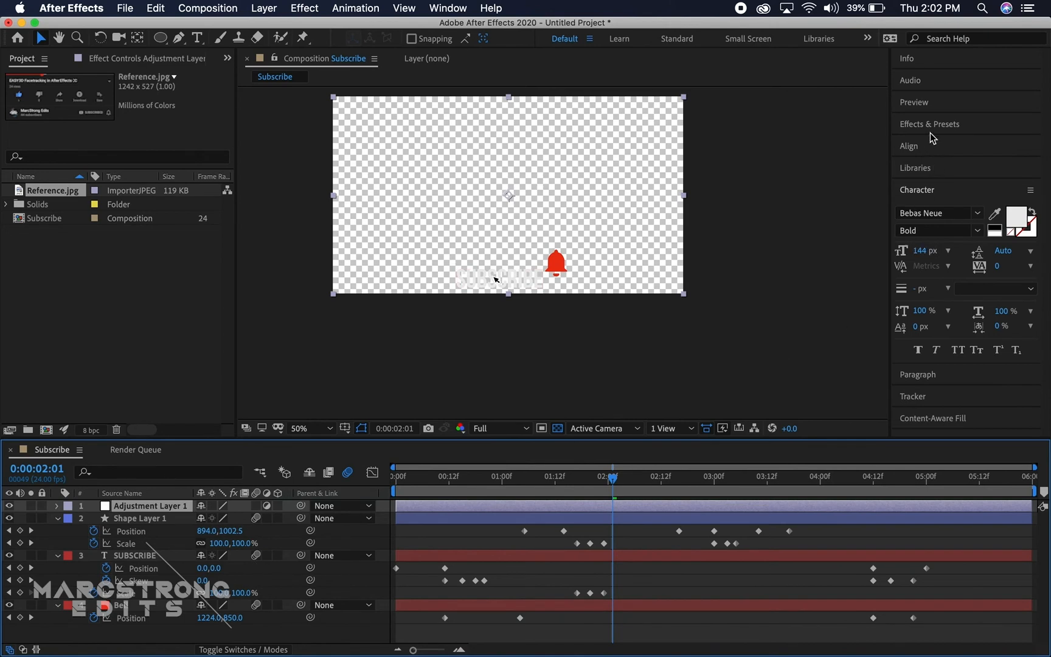
Step: Apply Drop Shadow to Adjustment Layer 1 and raise its Softness to 14
left_click(929, 124)
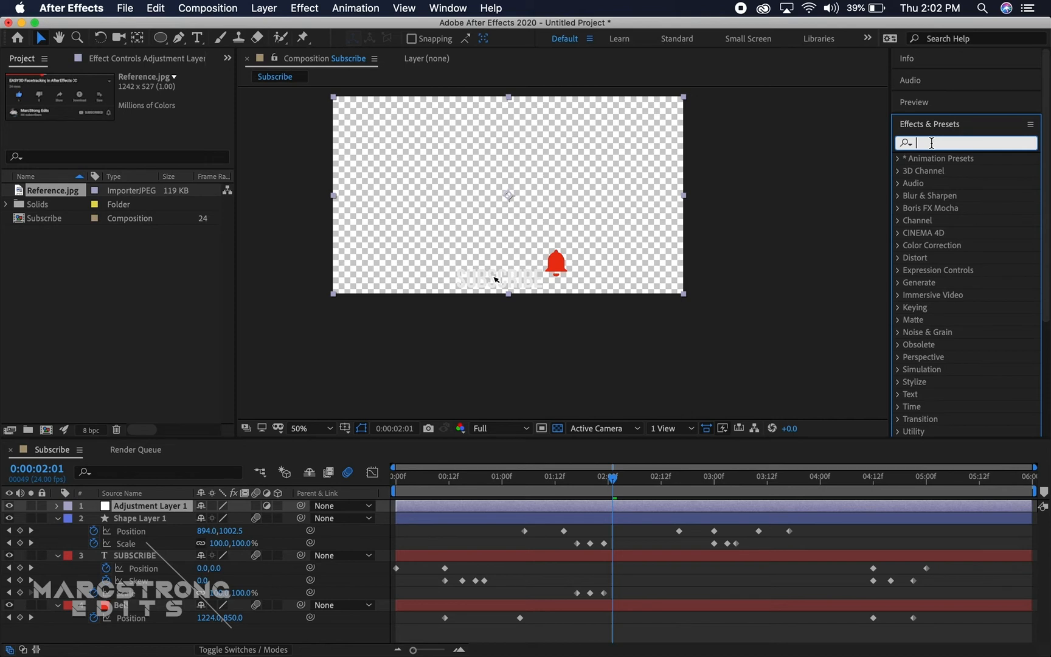
type("Drop shadow")
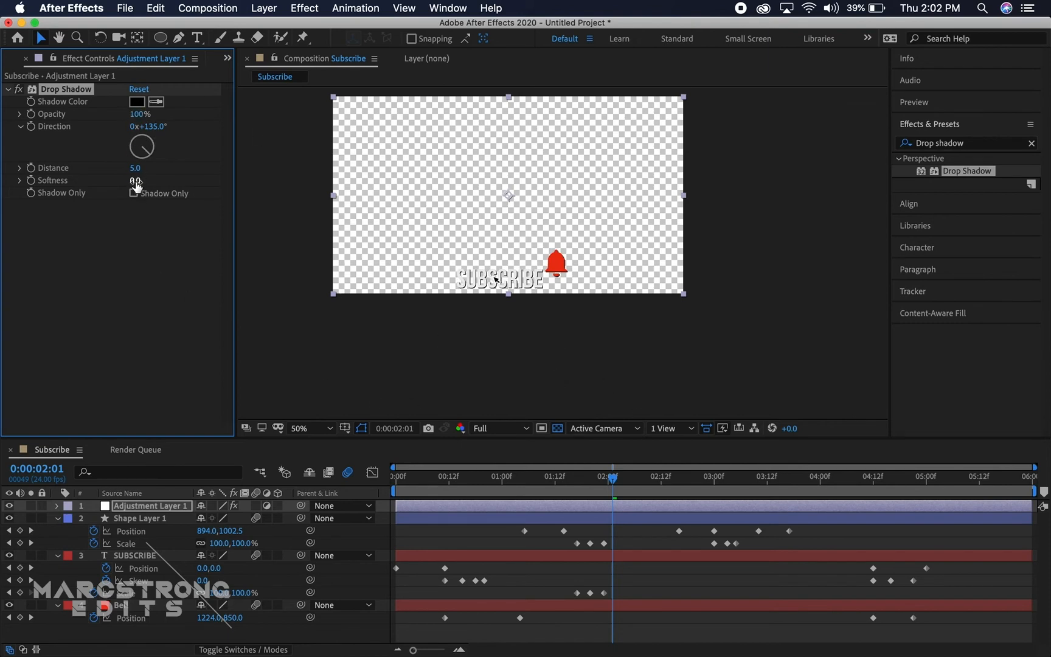
left_click_drag(136, 181, 141, 181)
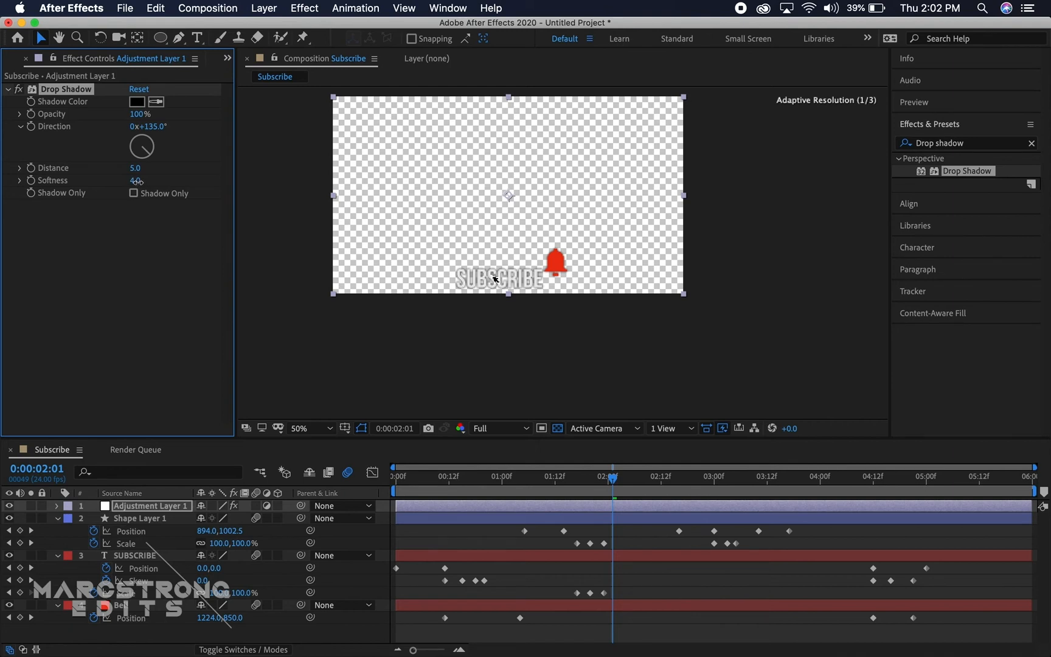
left_click_drag(138, 180, 140, 180)
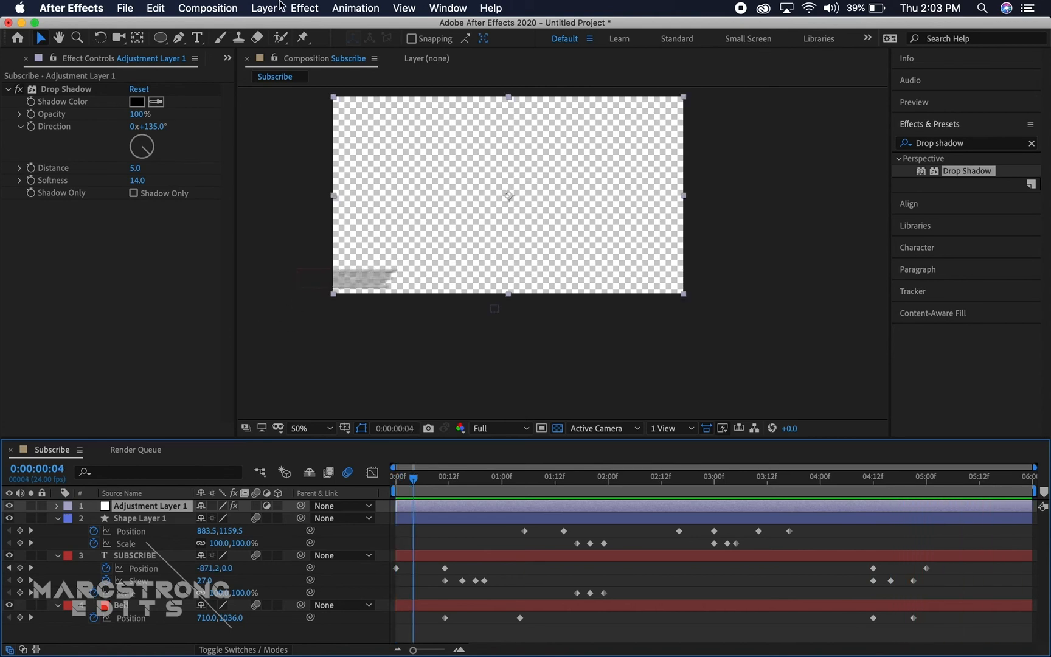
Step: Add Subscribe to the Render Queue, set Output Module channels, and pick the output destination
left_click(207, 8)
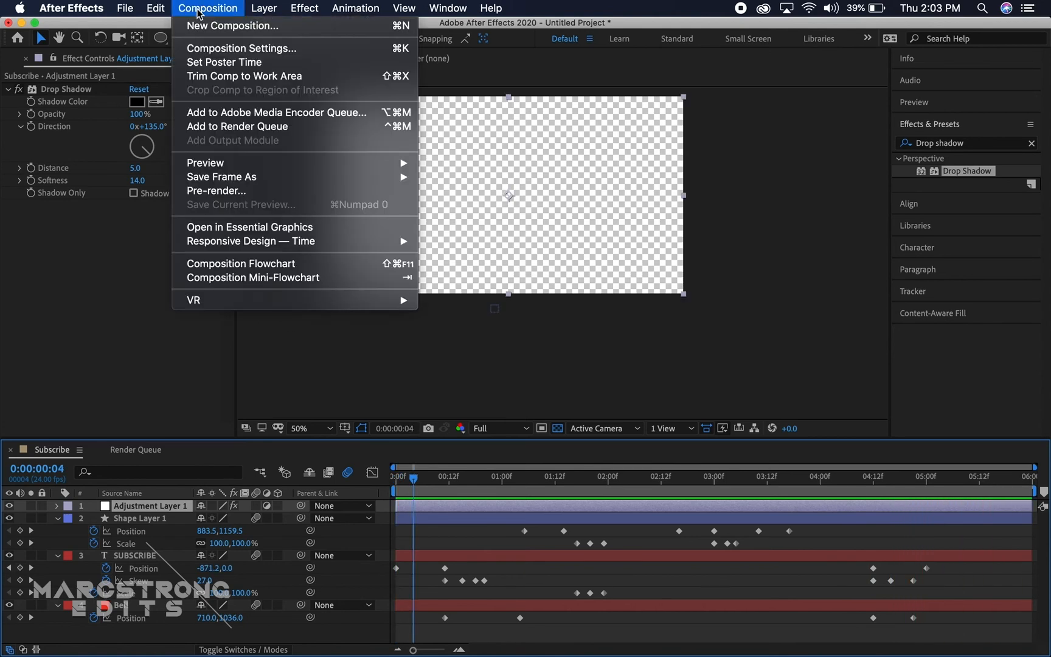
mouse_move(237, 127)
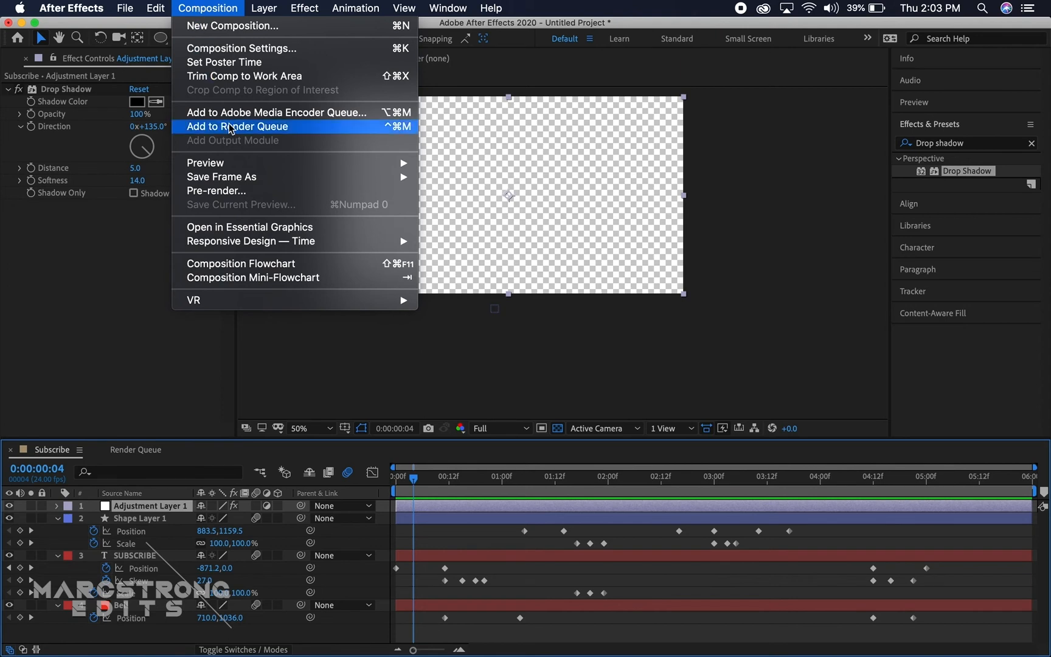
left_click(237, 126)
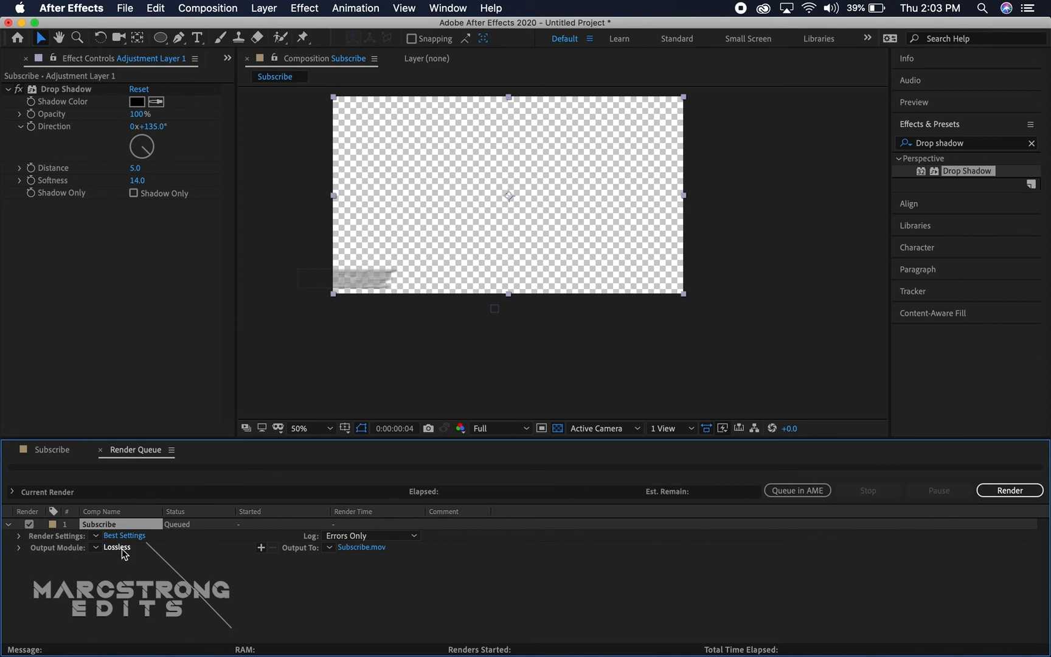
left_click(117, 547)
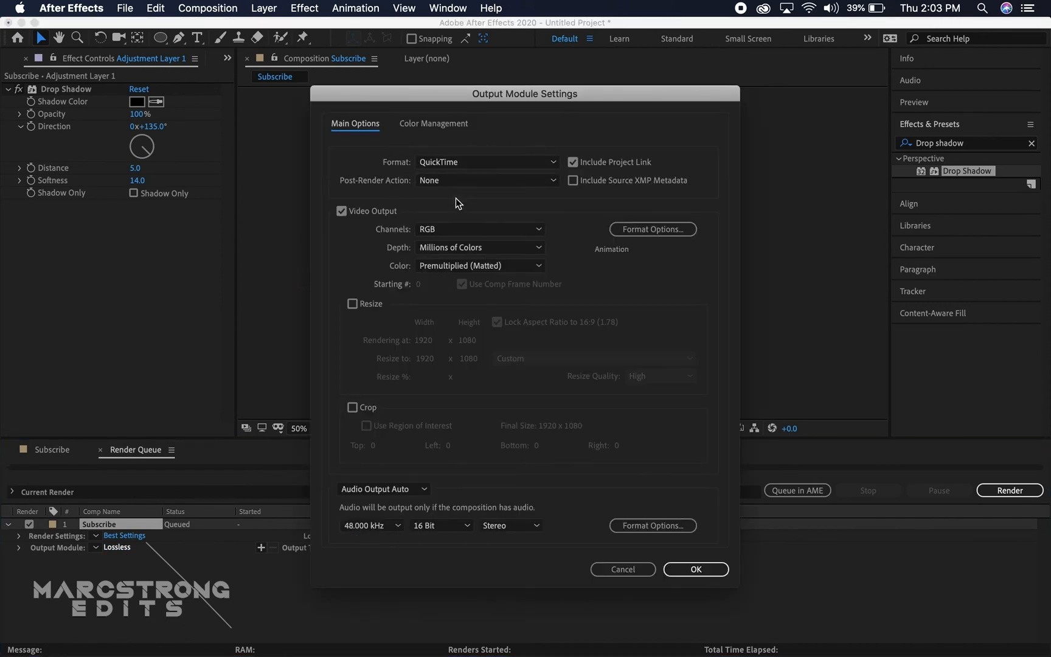
left_click(478, 228)
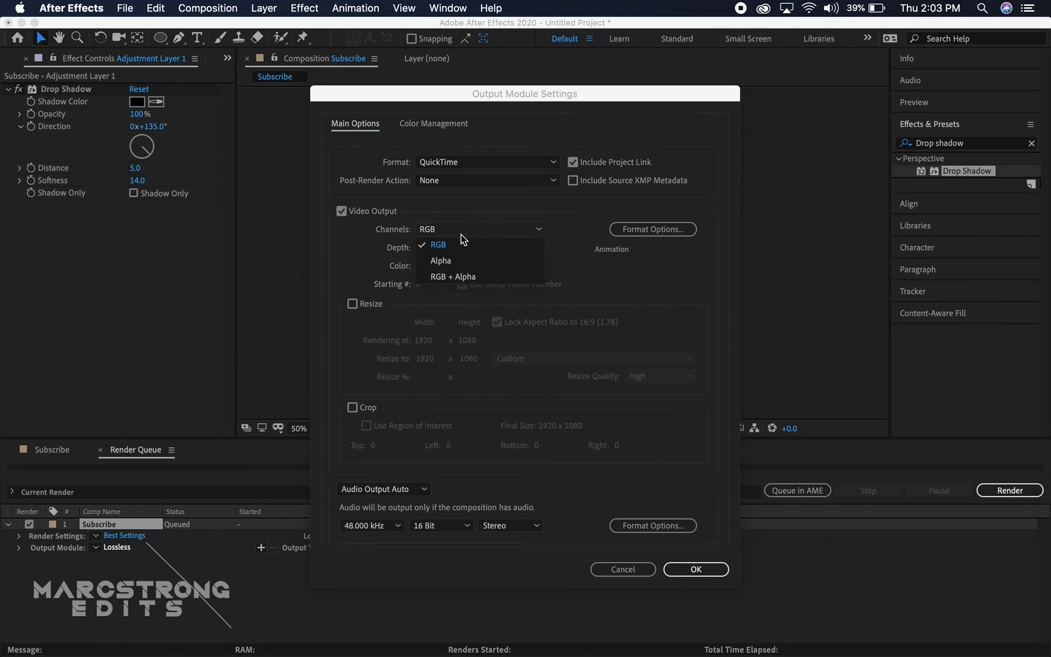
mouse_move(455, 276)
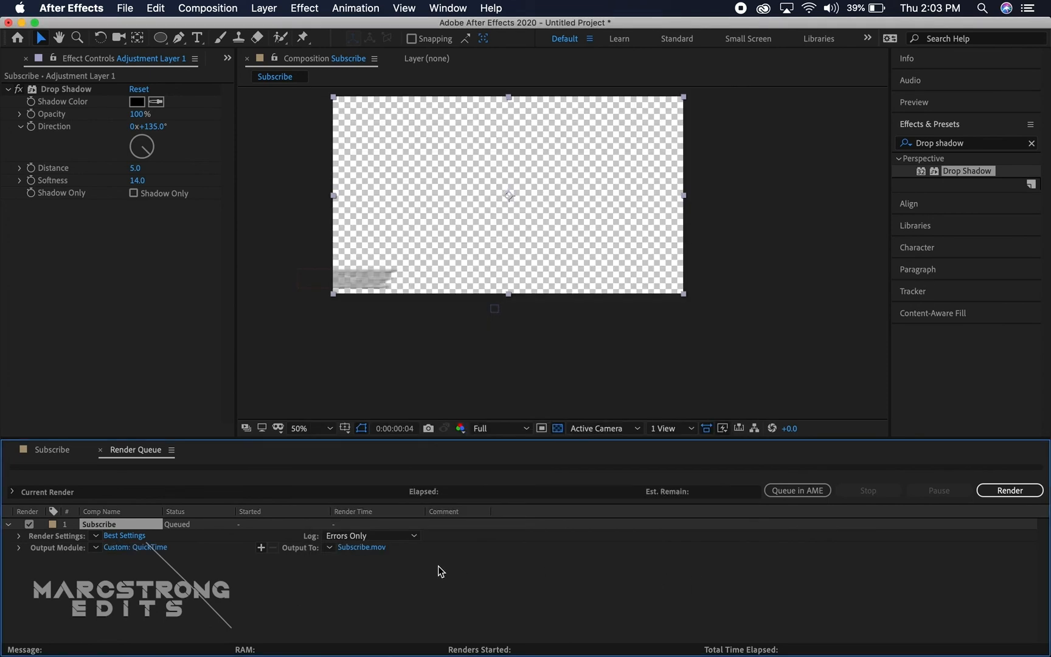
left_click(360, 547)
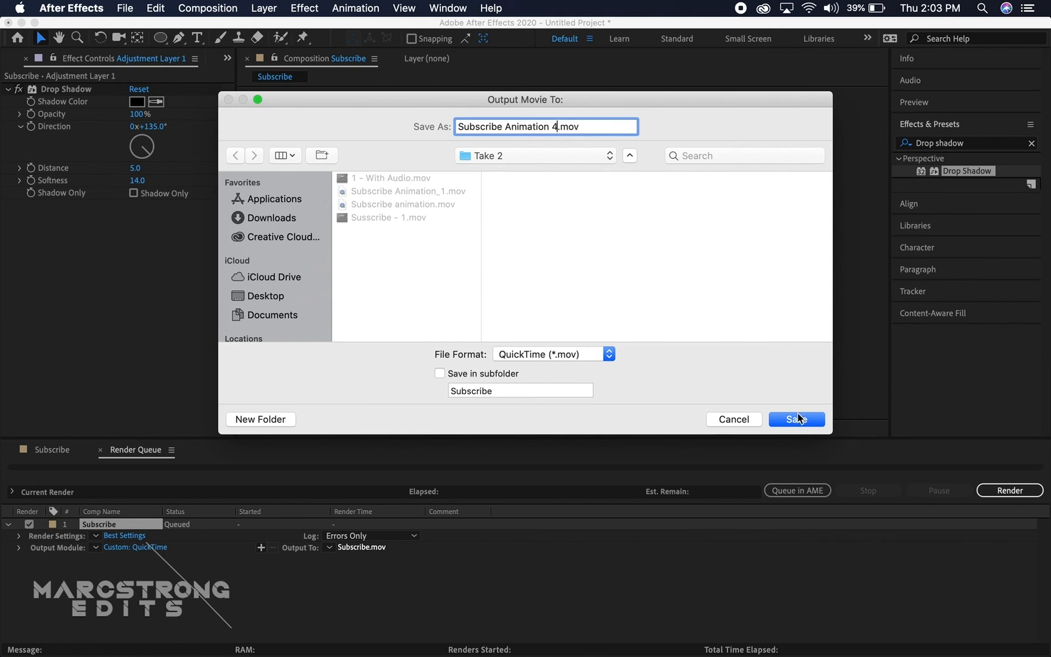
Step: Save the movie as Subscribe Animation 4.mov and start the render
left_click(796, 419)
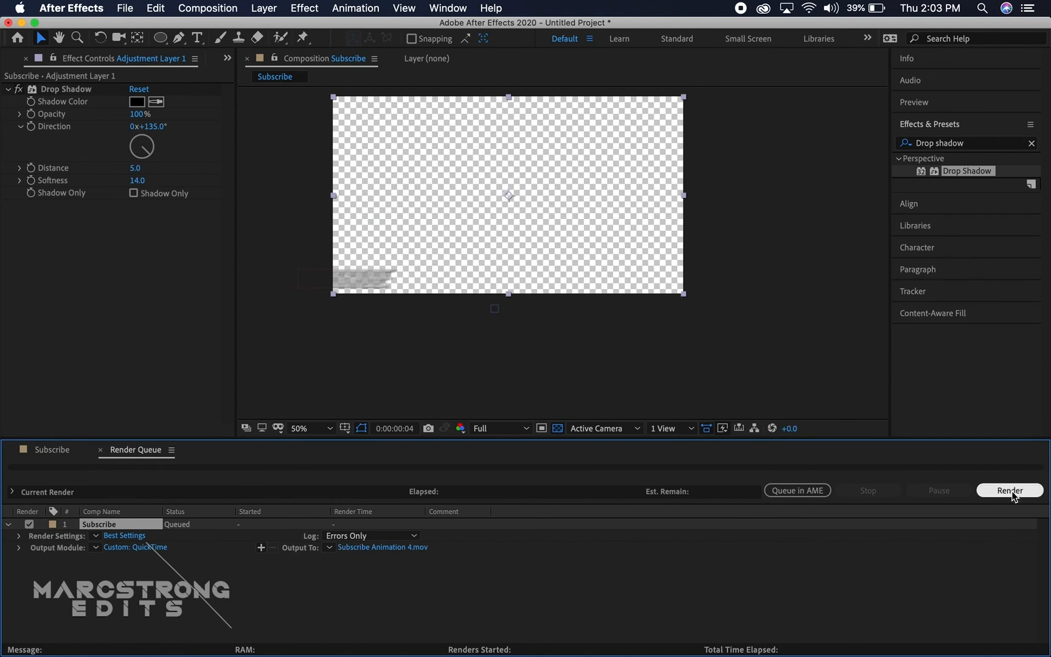
left_click(1009, 490)
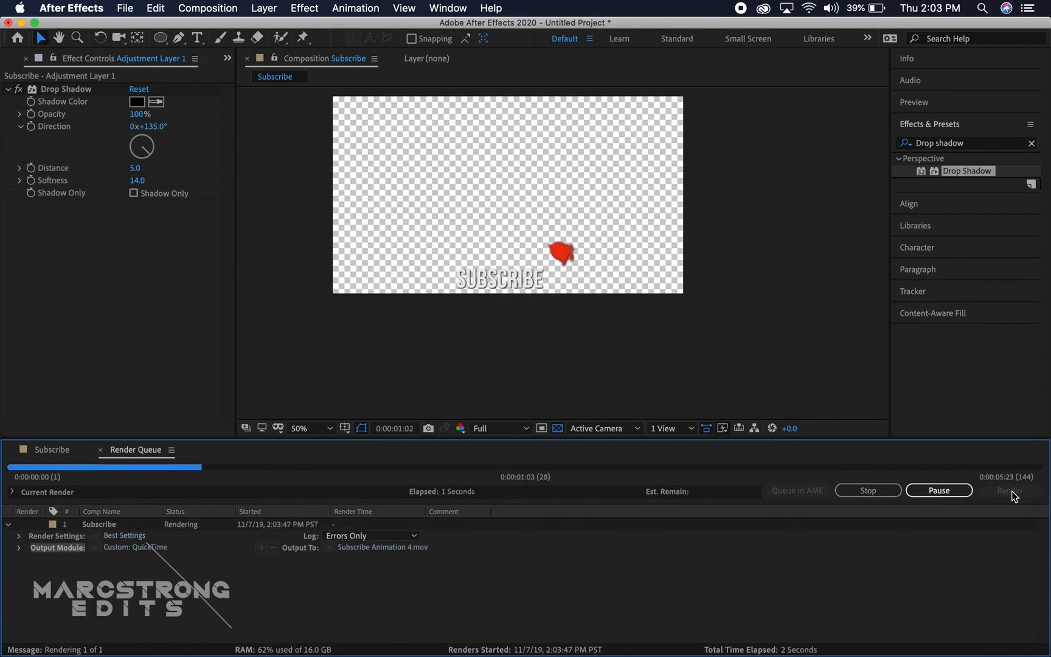